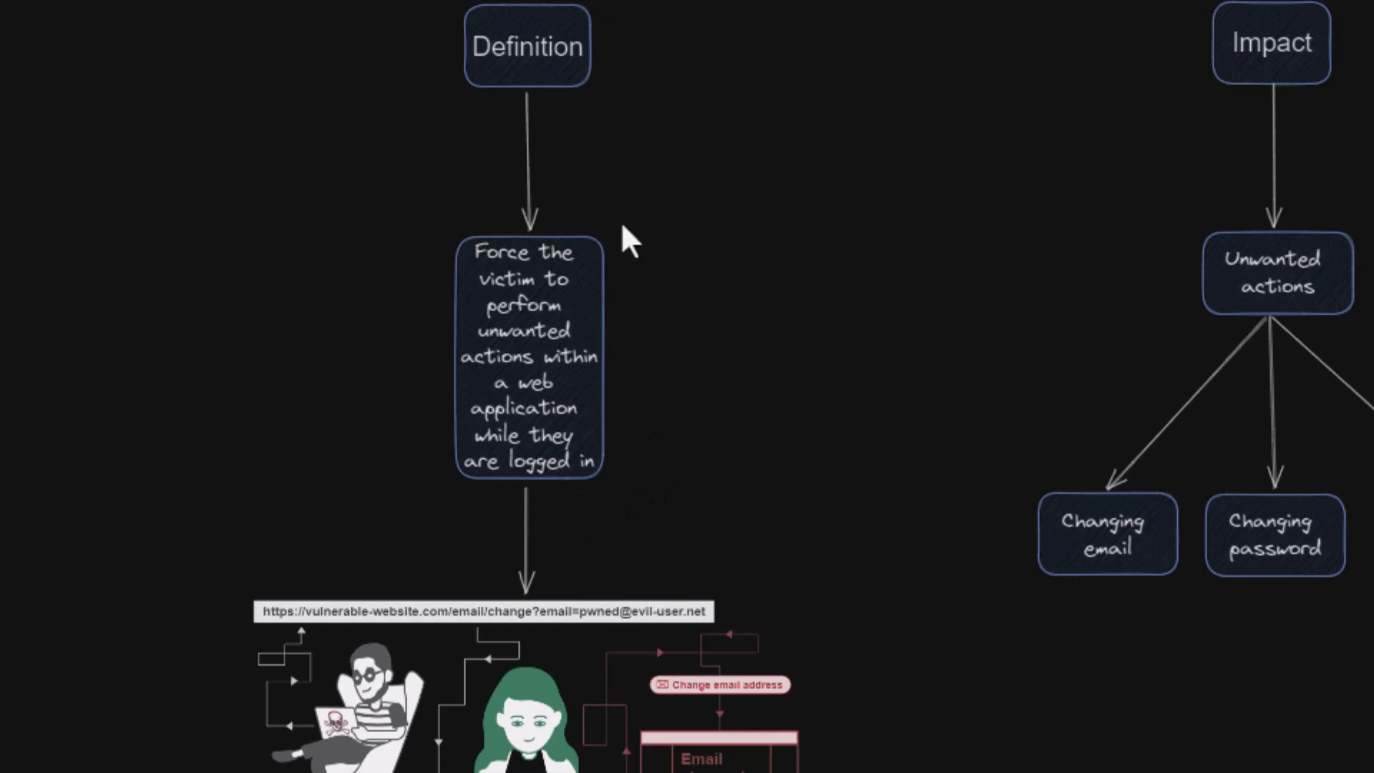
mouse_move(627, 245)
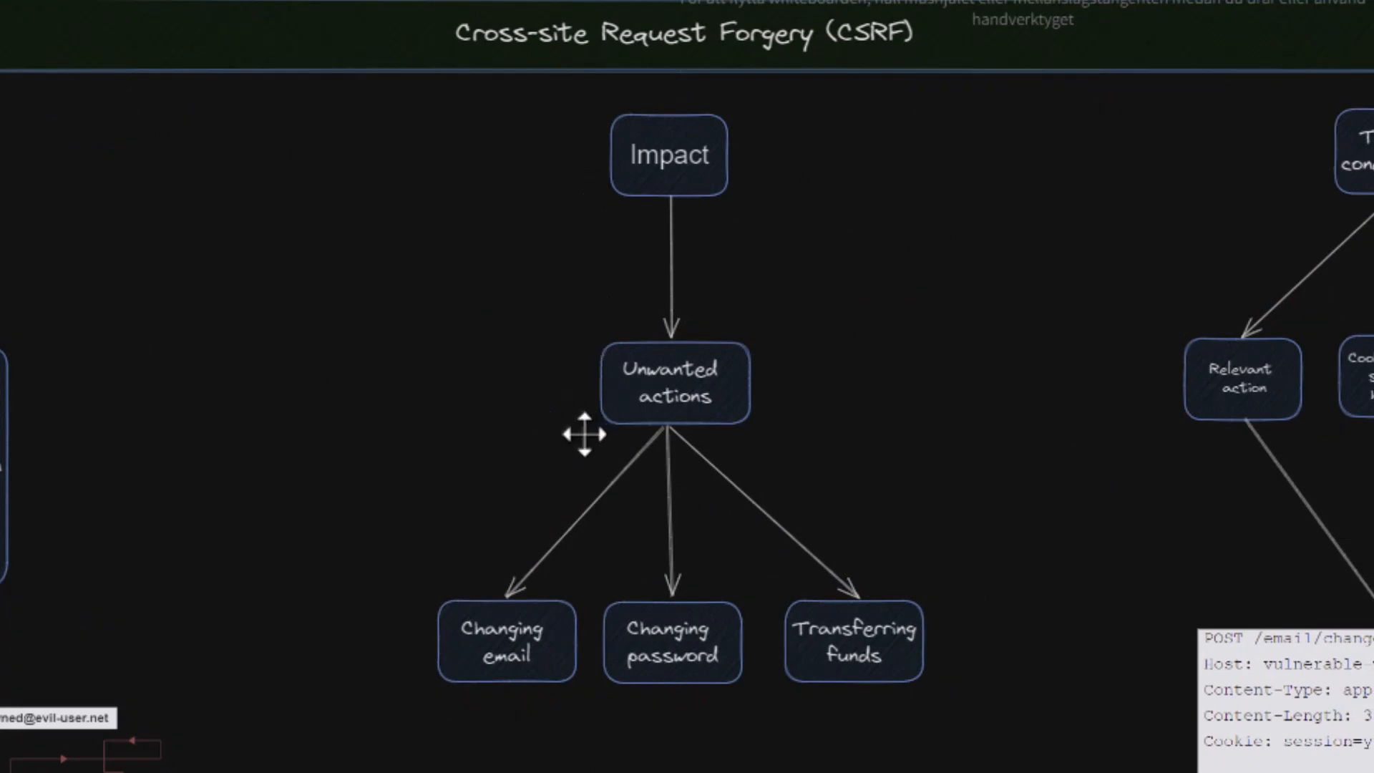
mouse_move(519, 734)
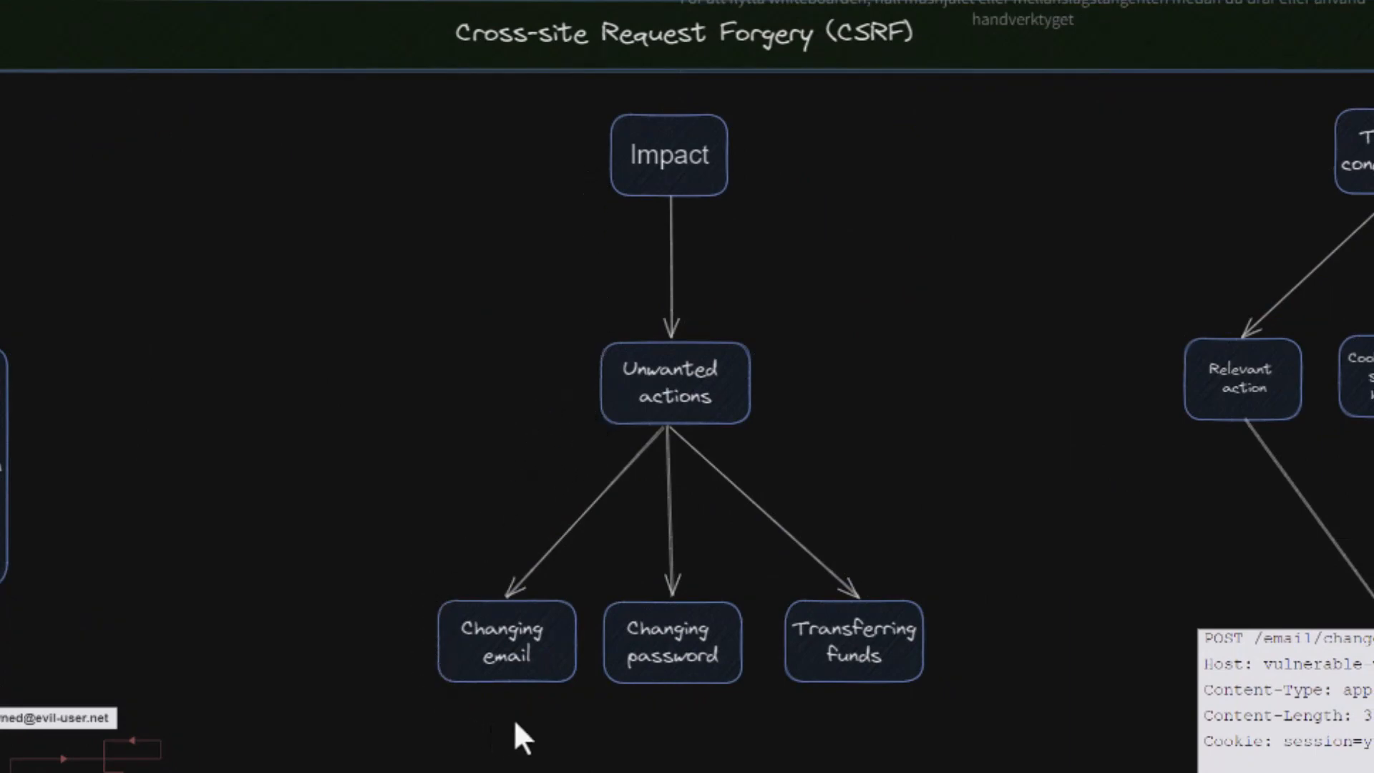
mouse_move(552, 696)
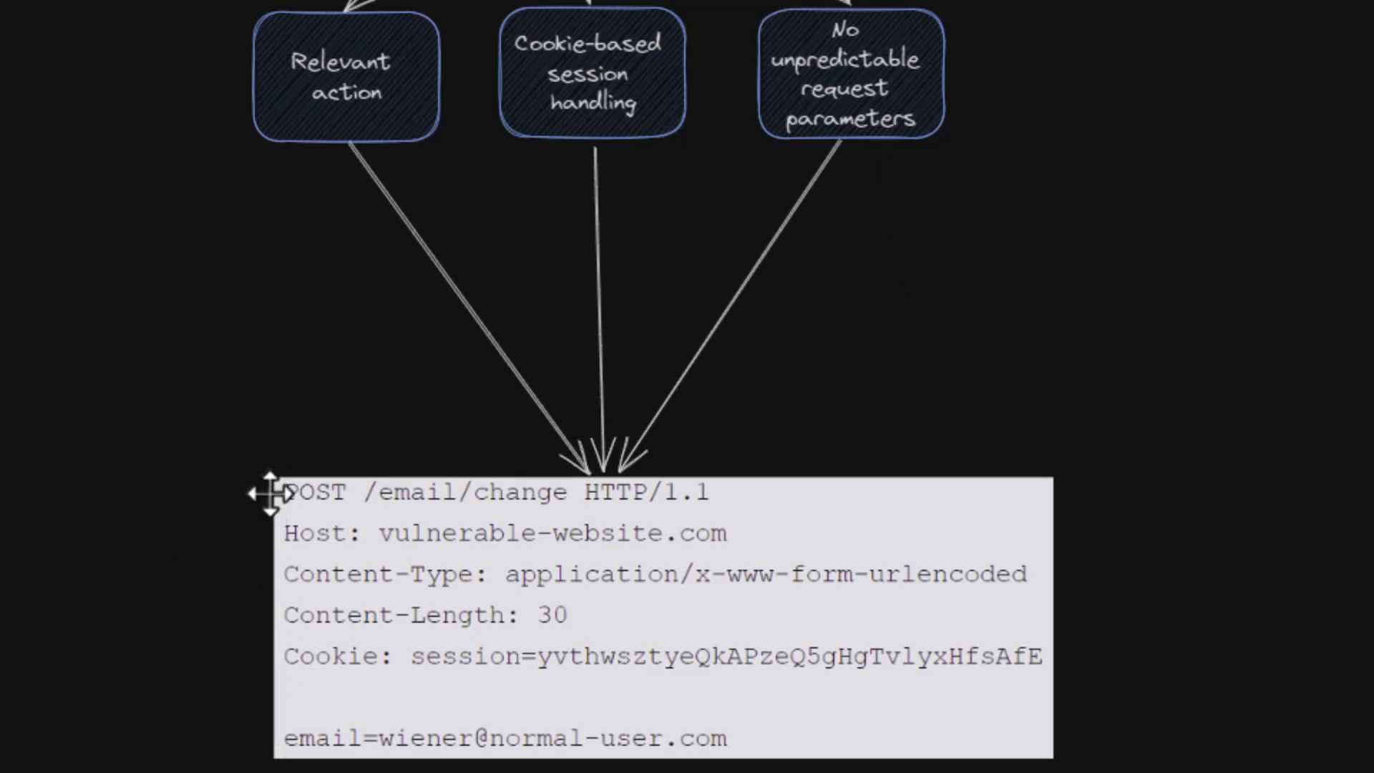
mouse_move(332, 350)
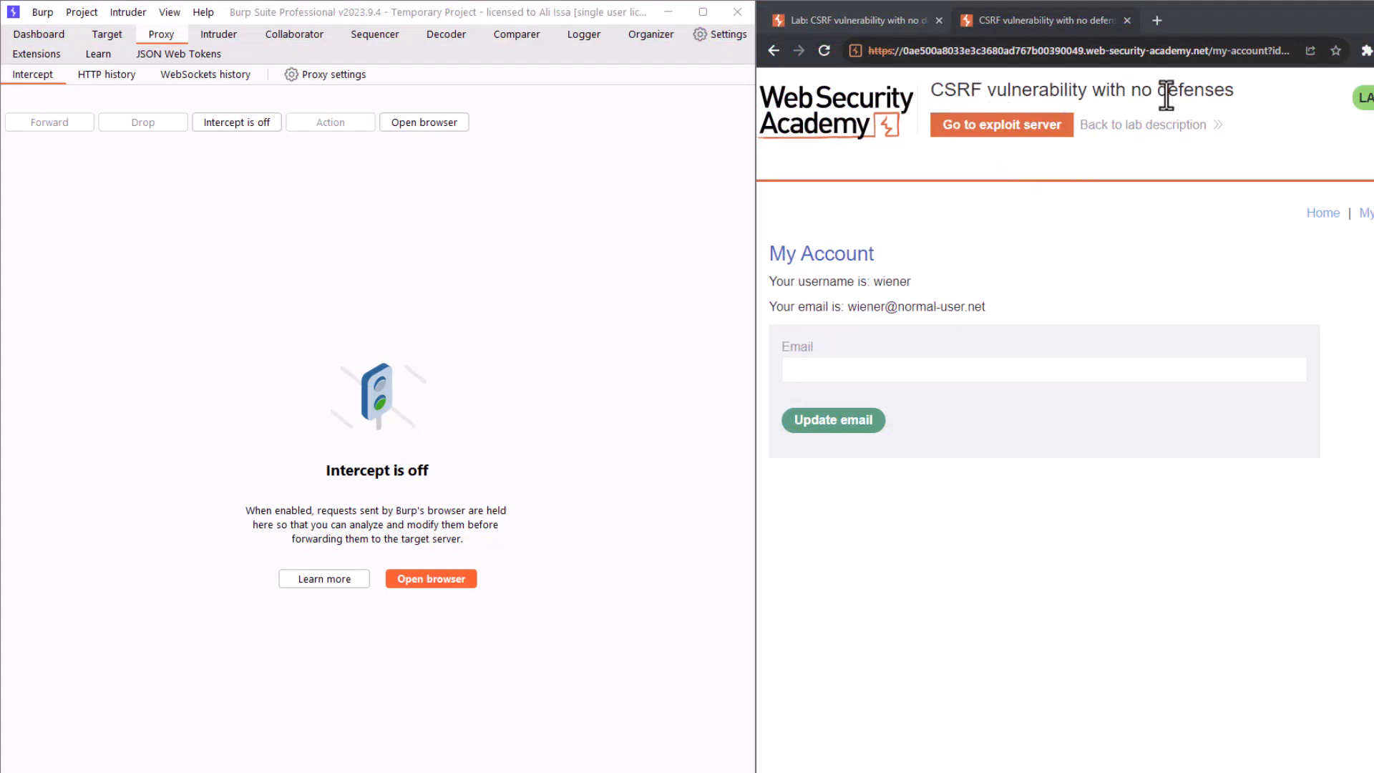
mouse_move(921, 288)
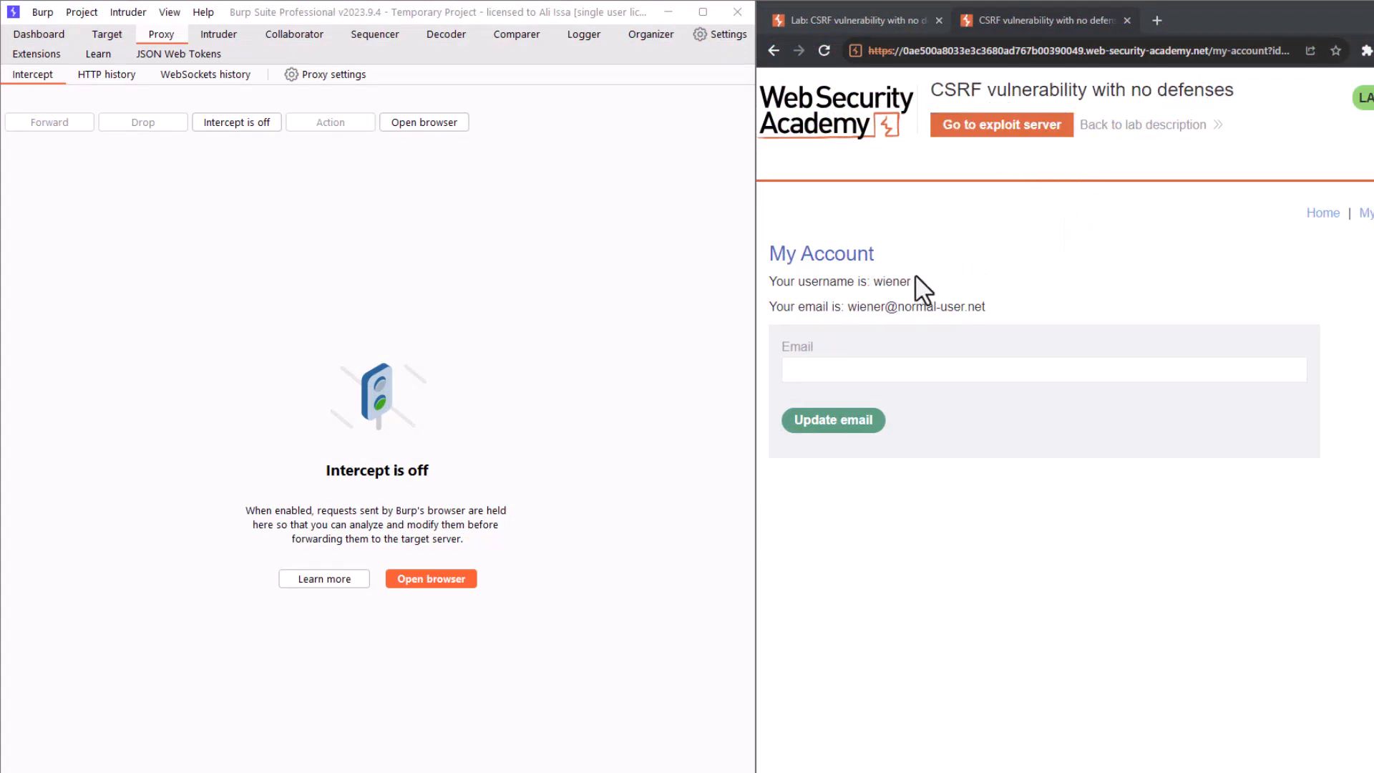
Highlight the account's current email address on the My Account page
double_click(888, 282)
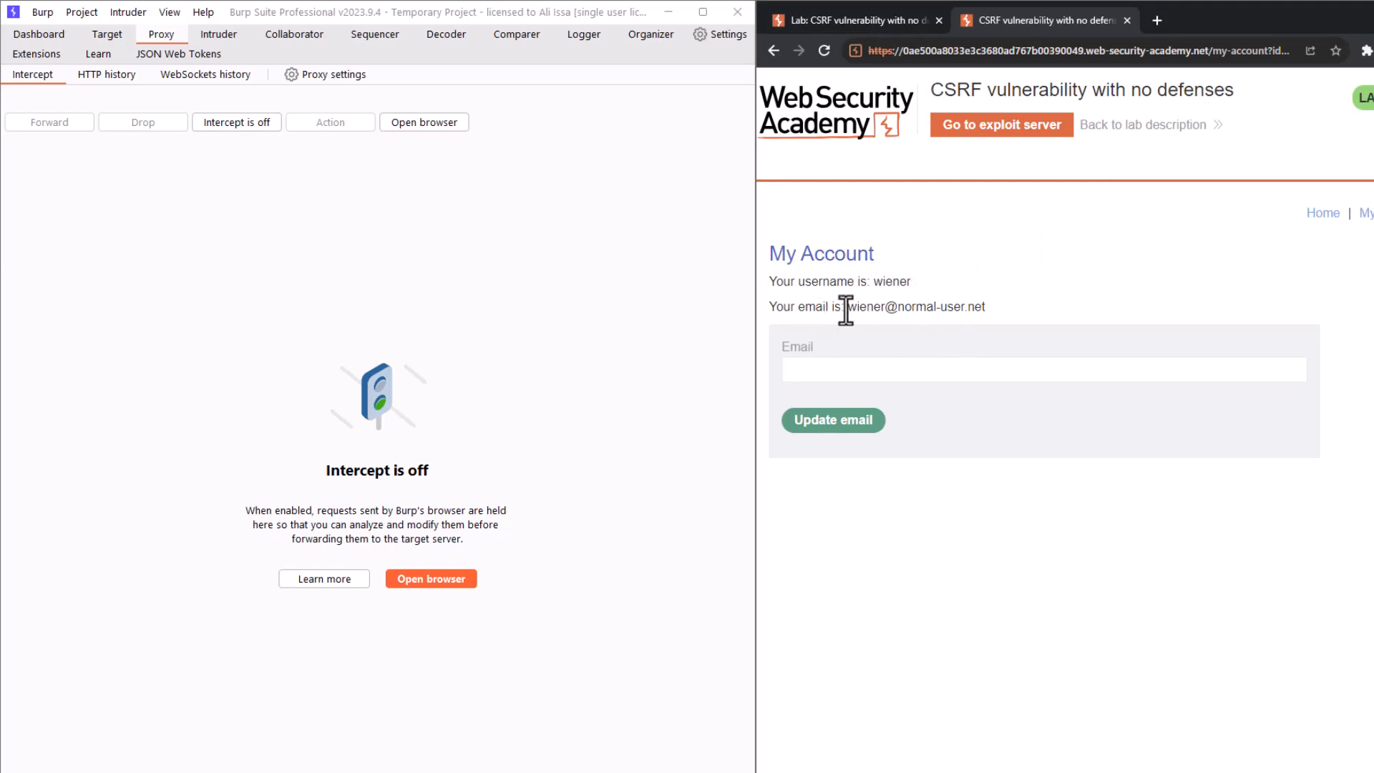
double_click(914, 307)
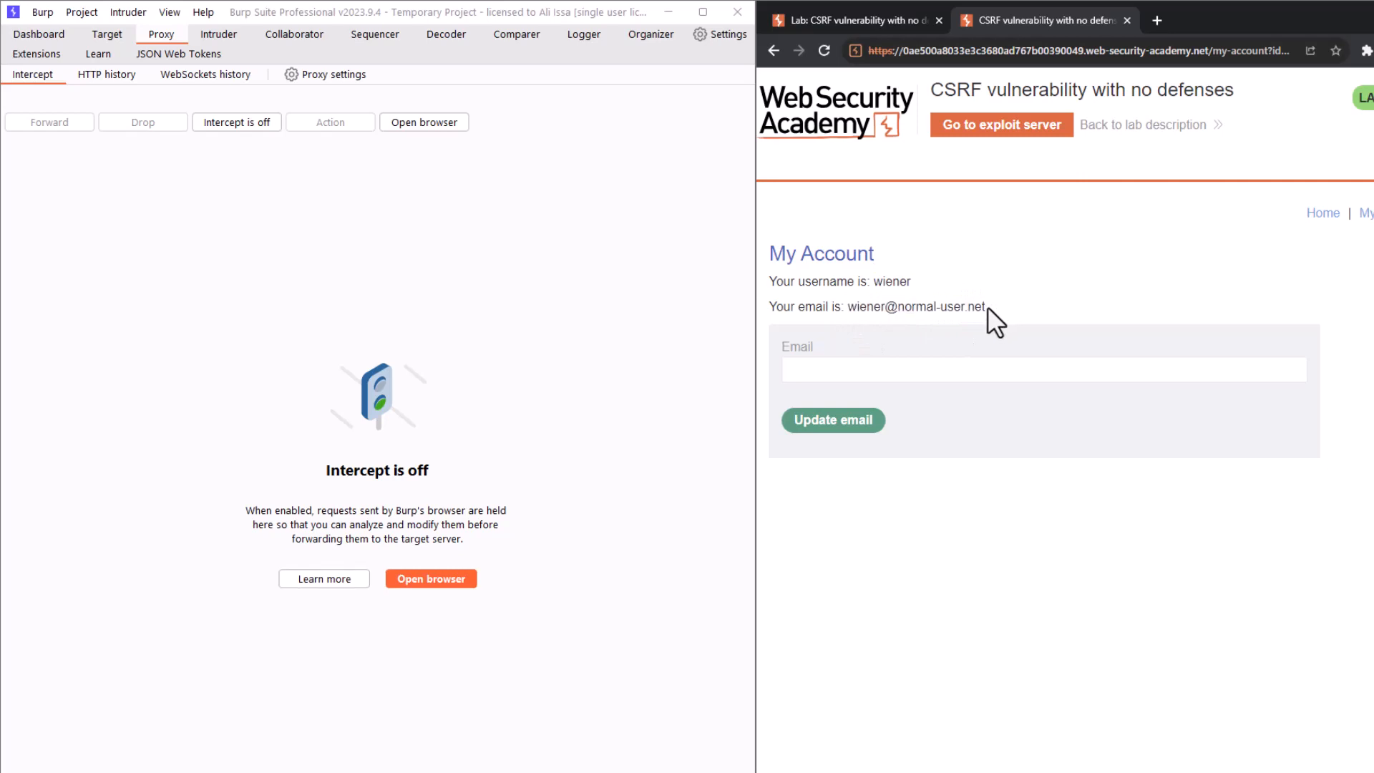
double_click(915, 307)
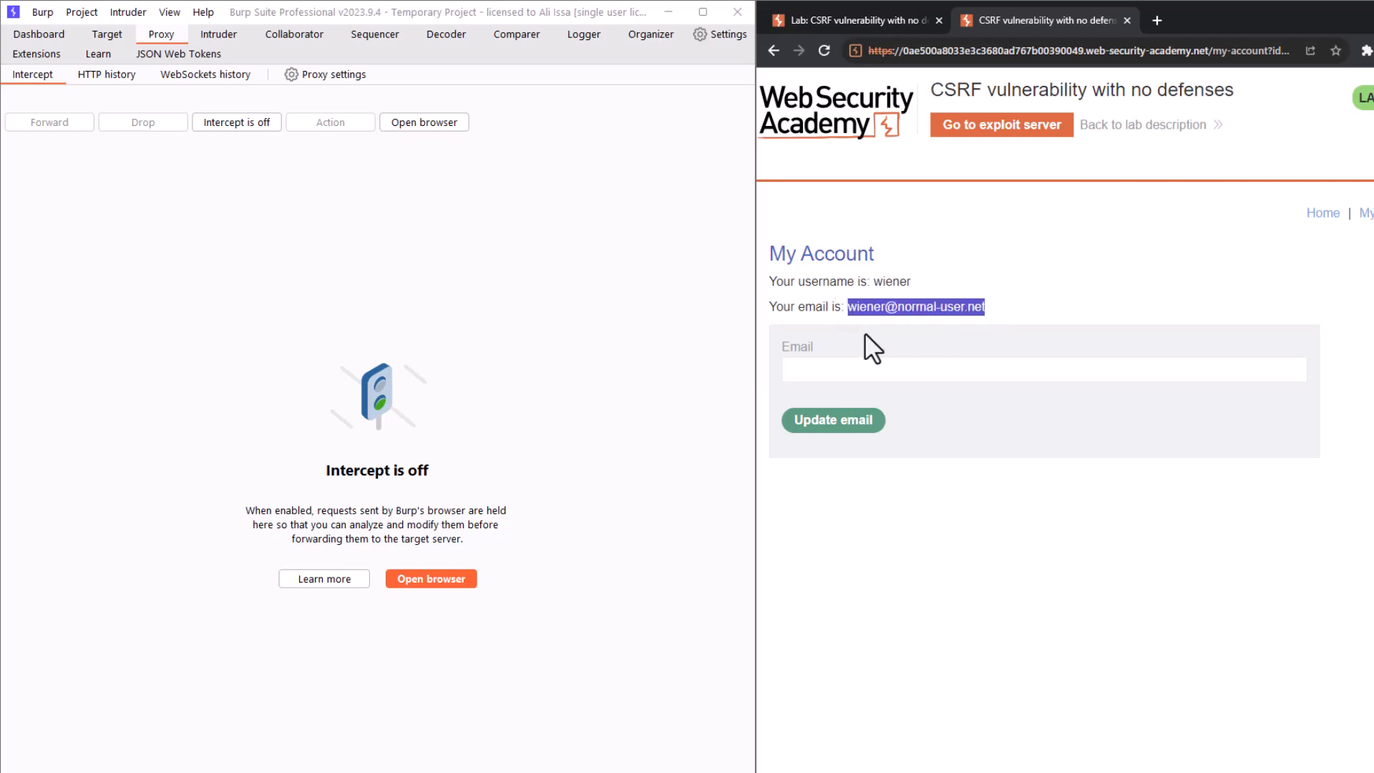
mouse_move(892, 281)
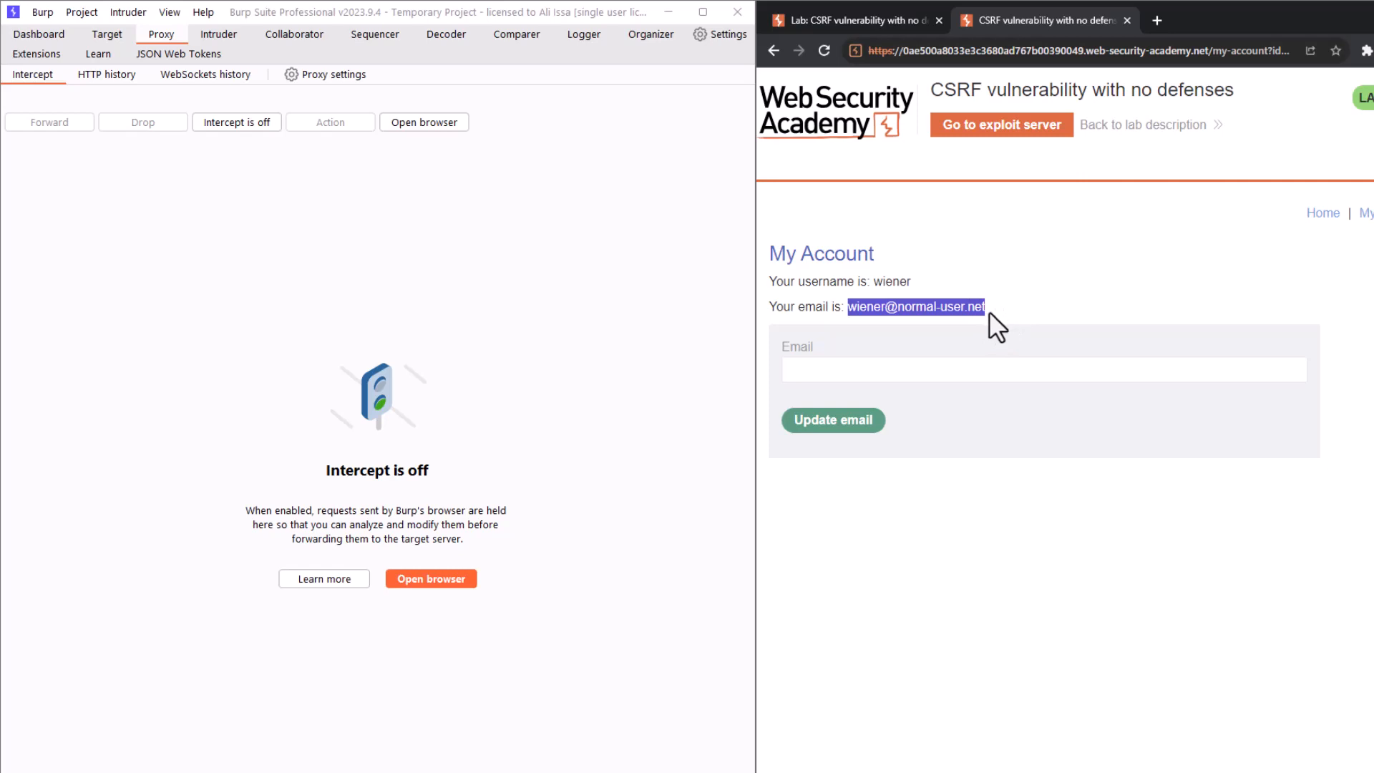
left_click(235, 122)
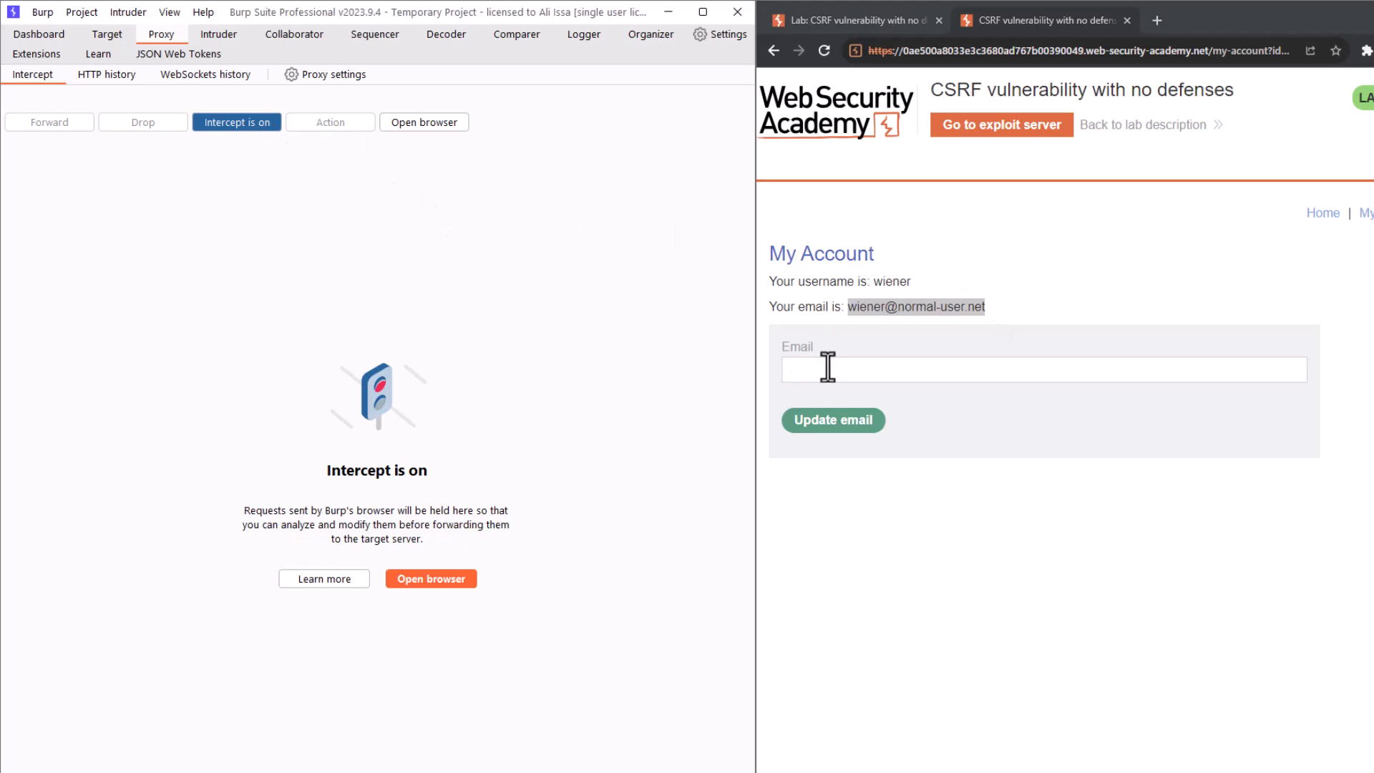
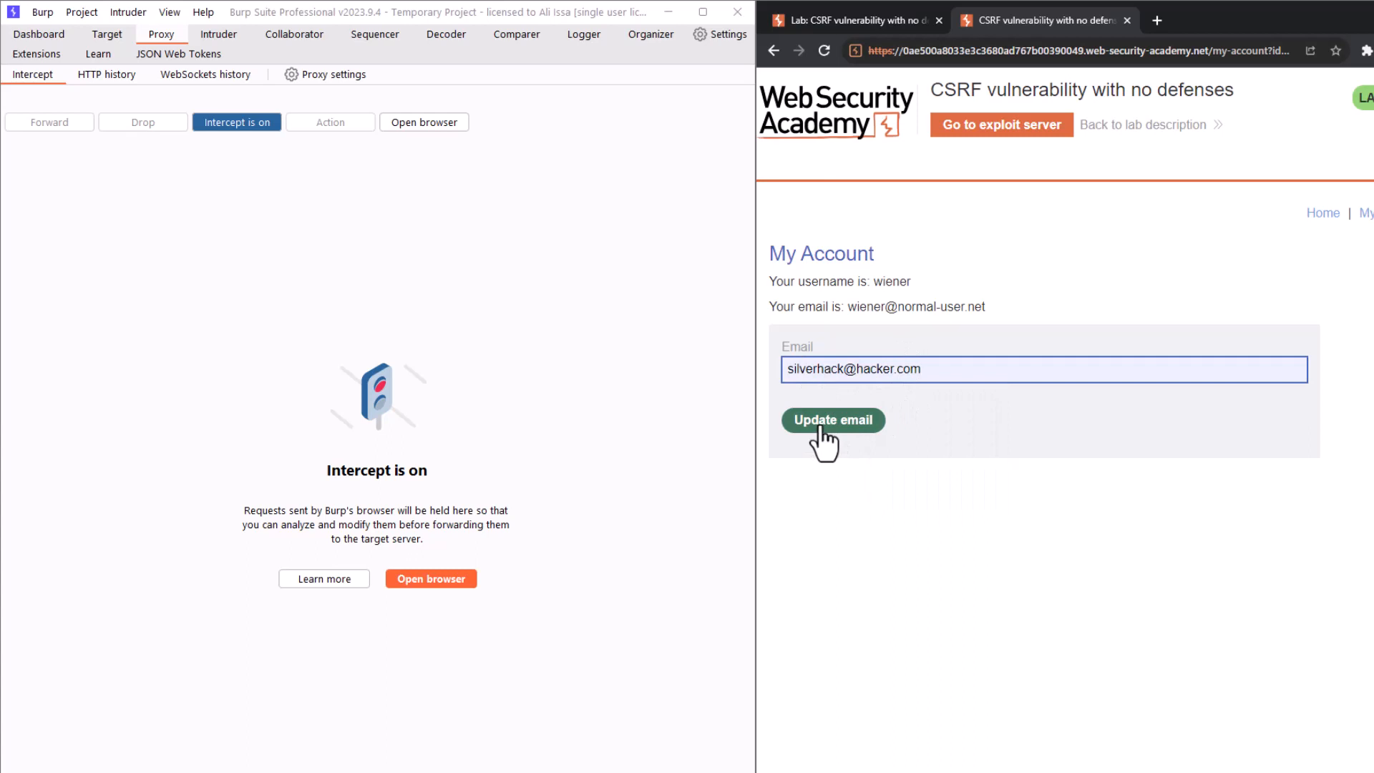
left_click(832, 420)
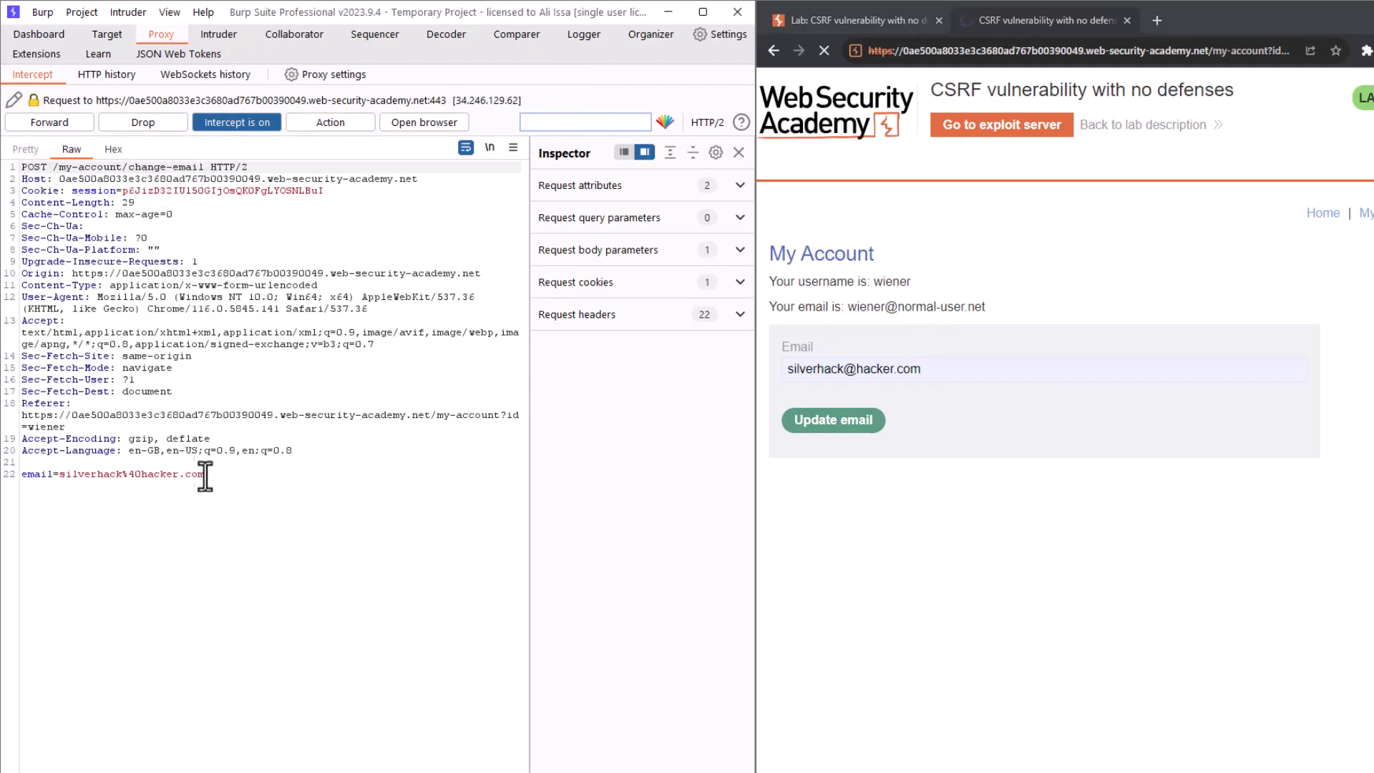
left_click_drag(27, 474, 202, 474)
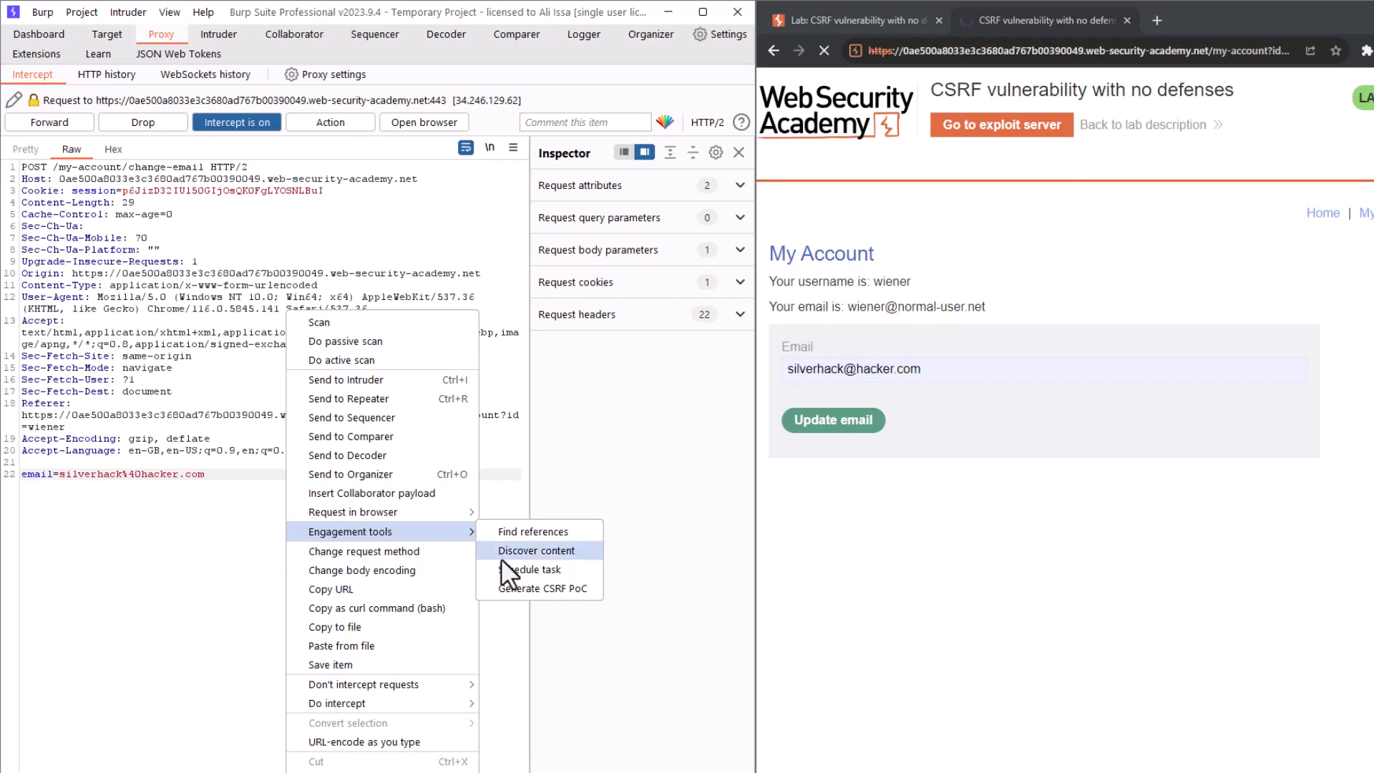
mouse_move(546, 603)
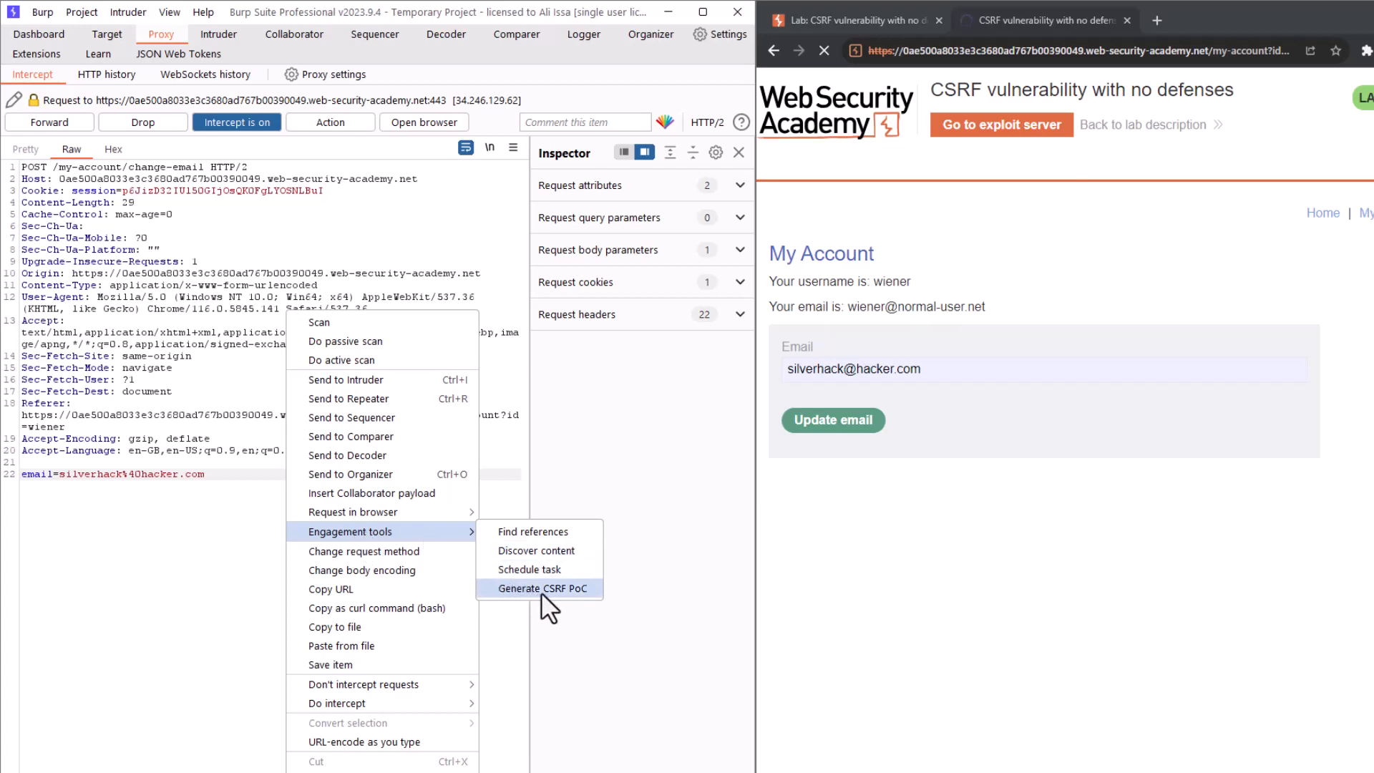
left_click(539, 588)
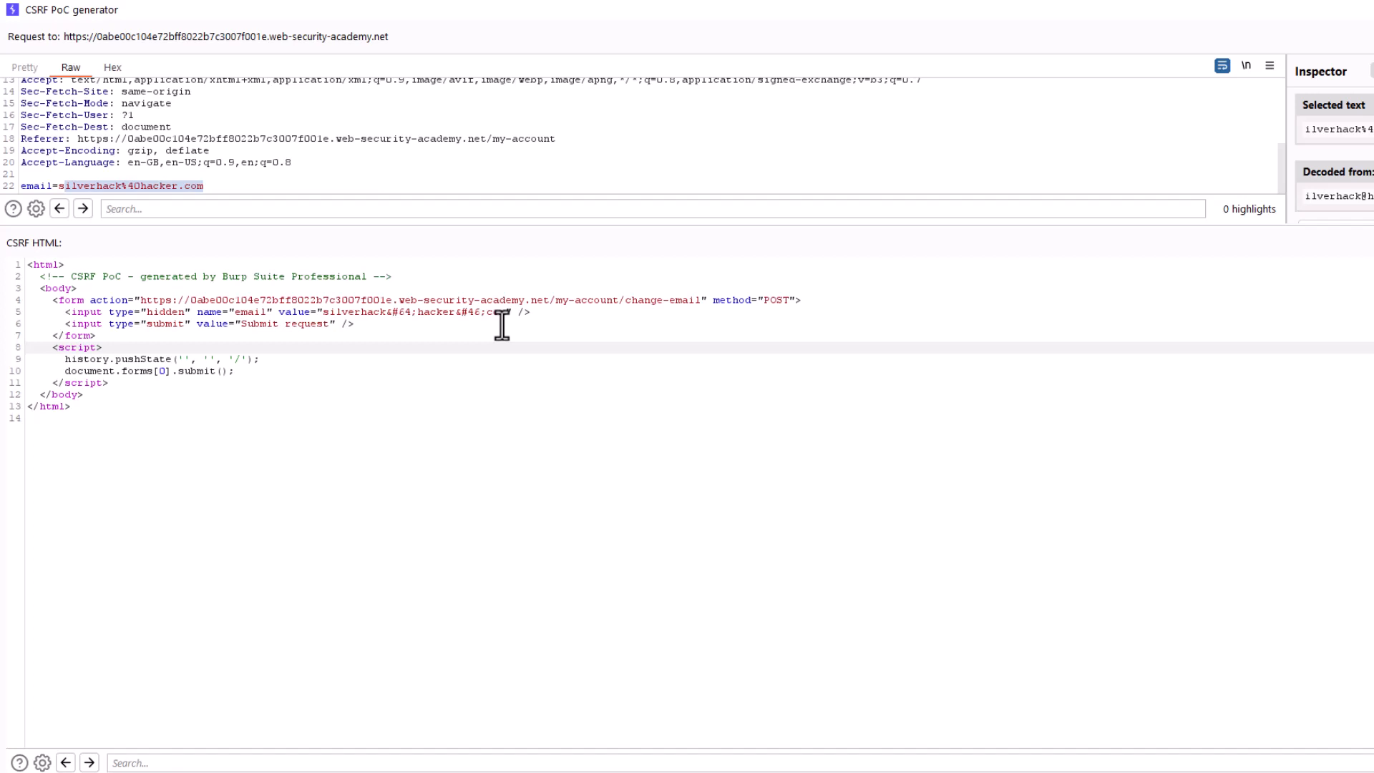
mouse_move(117, 336)
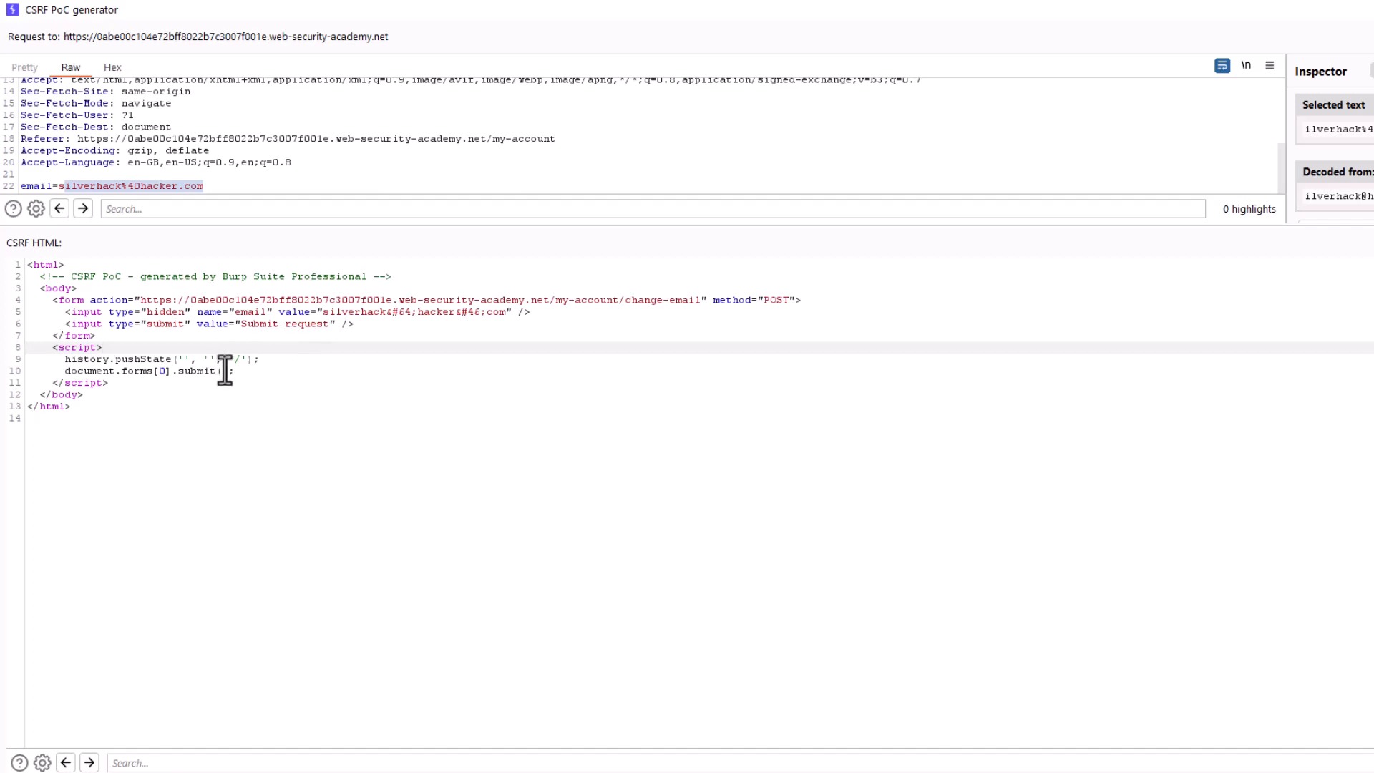
Highlight the PoC's submit() call and copy the generated CSRF HTML
double_click(199, 371)
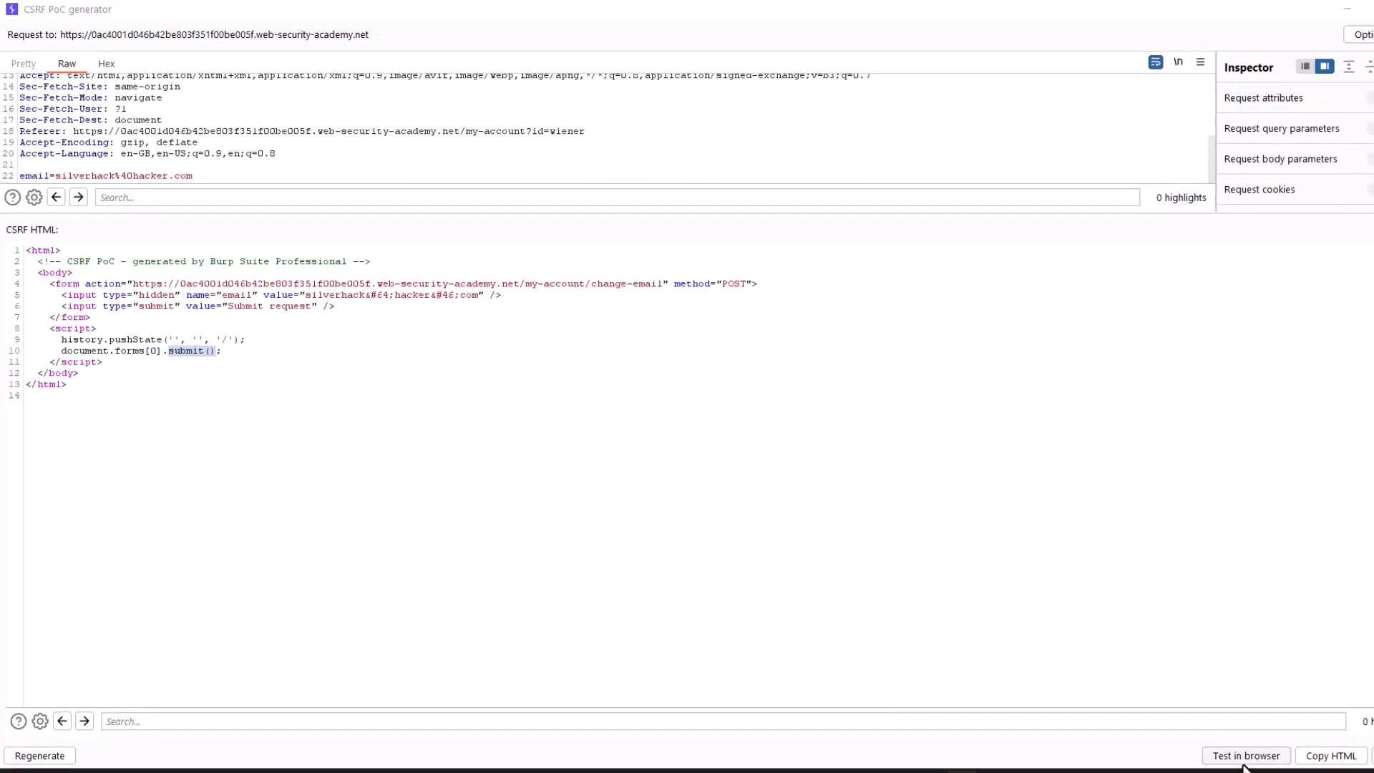
left_click(1245, 756)
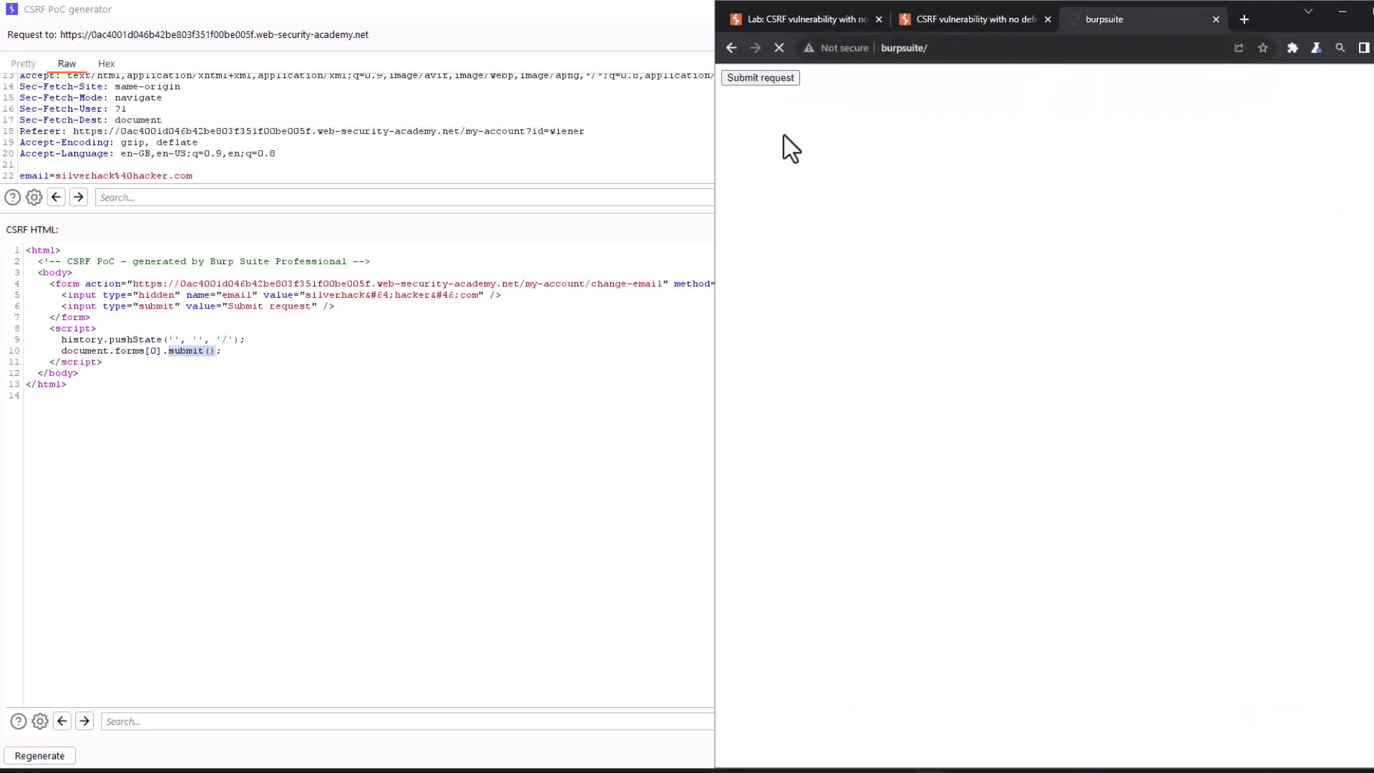
left_click(759, 77)
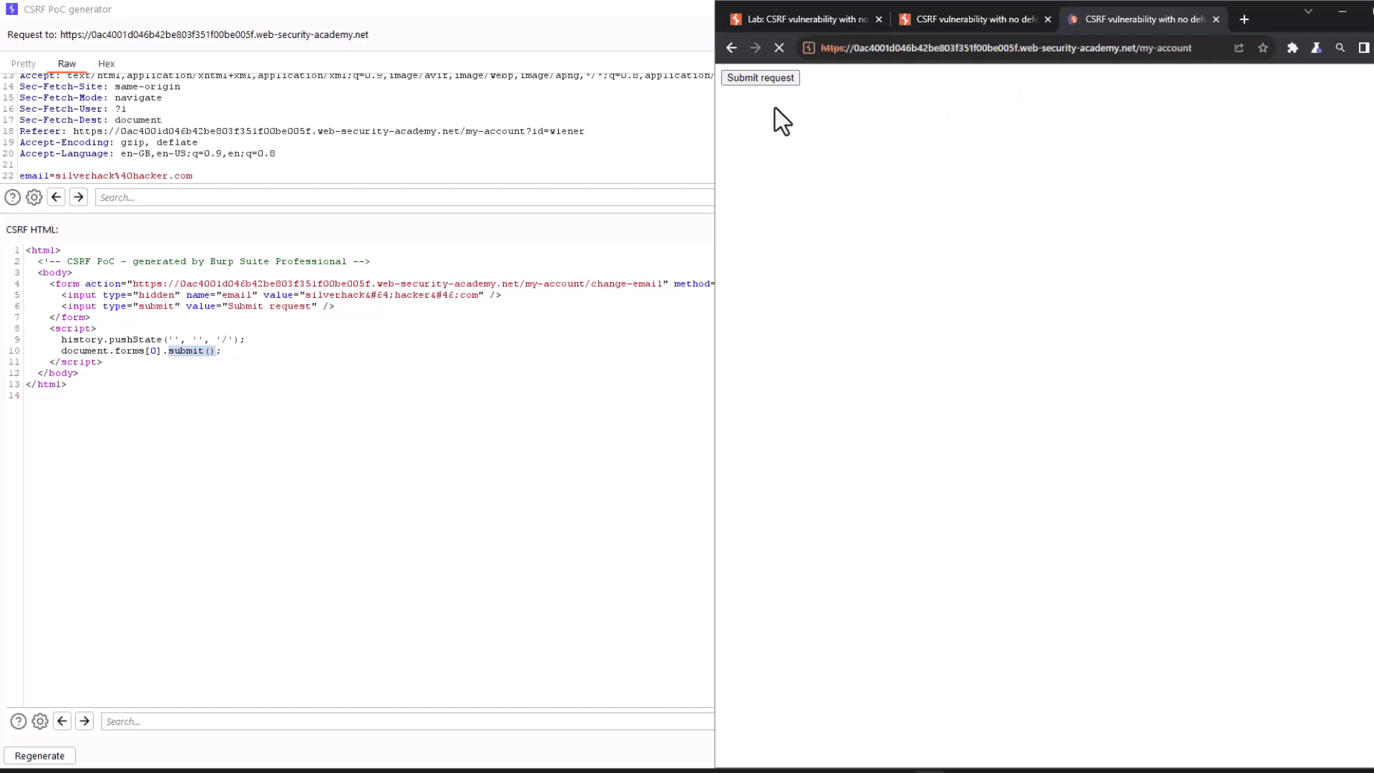
left_click(760, 77)
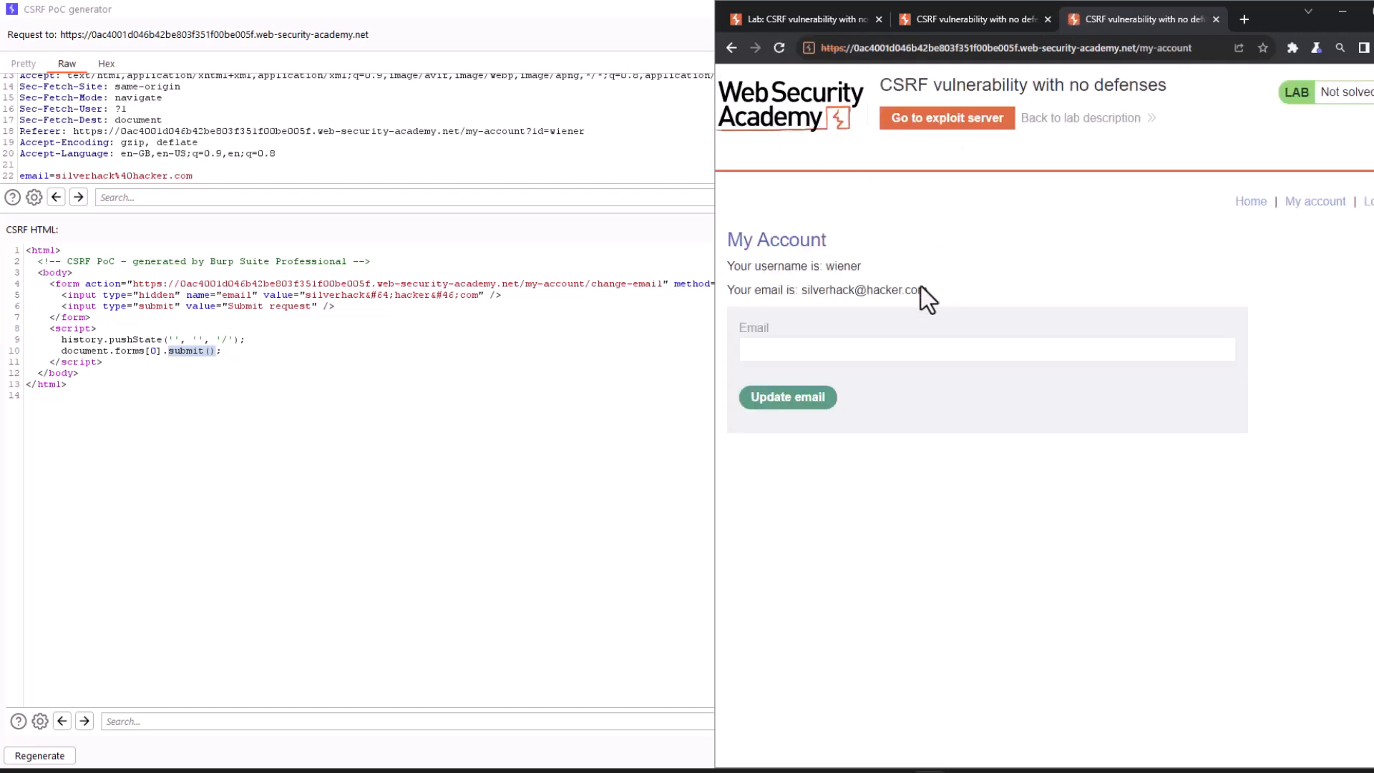
double_click(863, 289)
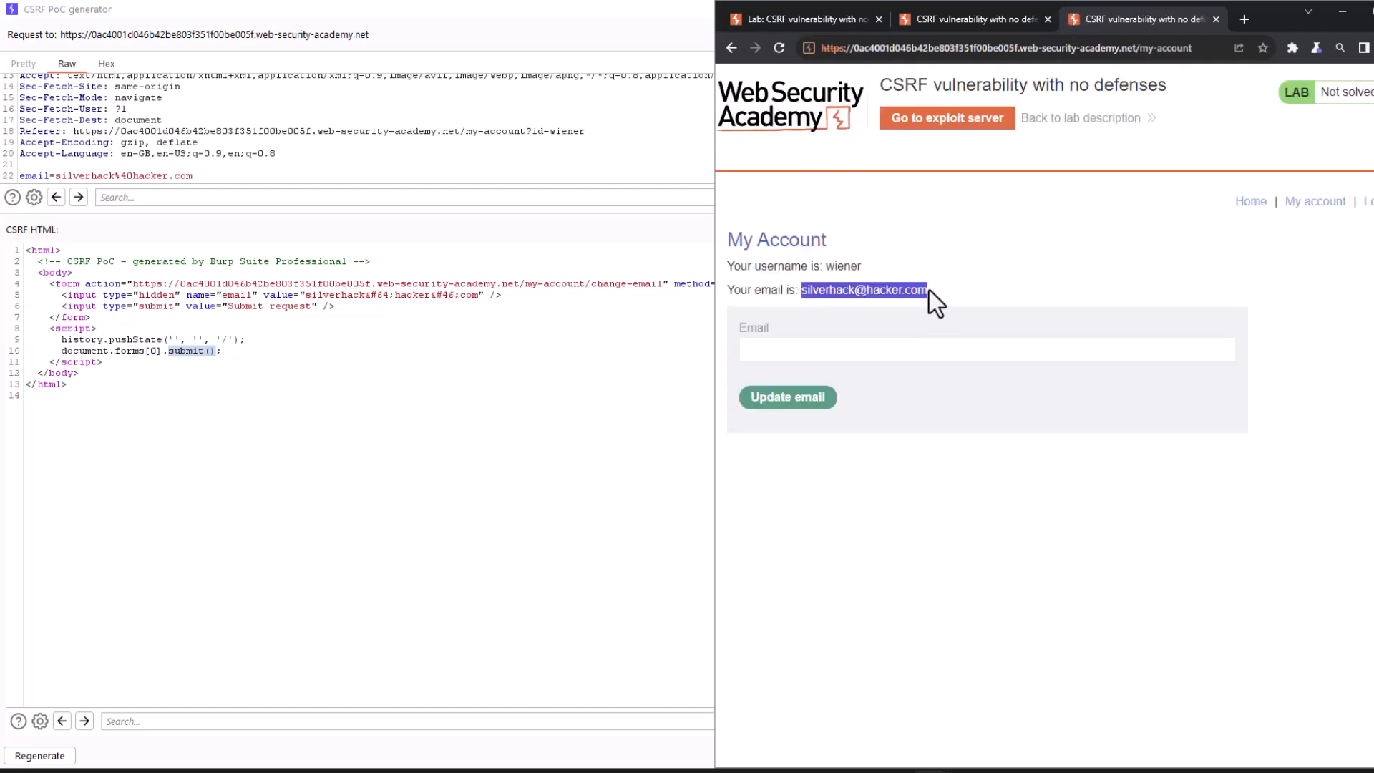
mouse_move(878, 296)
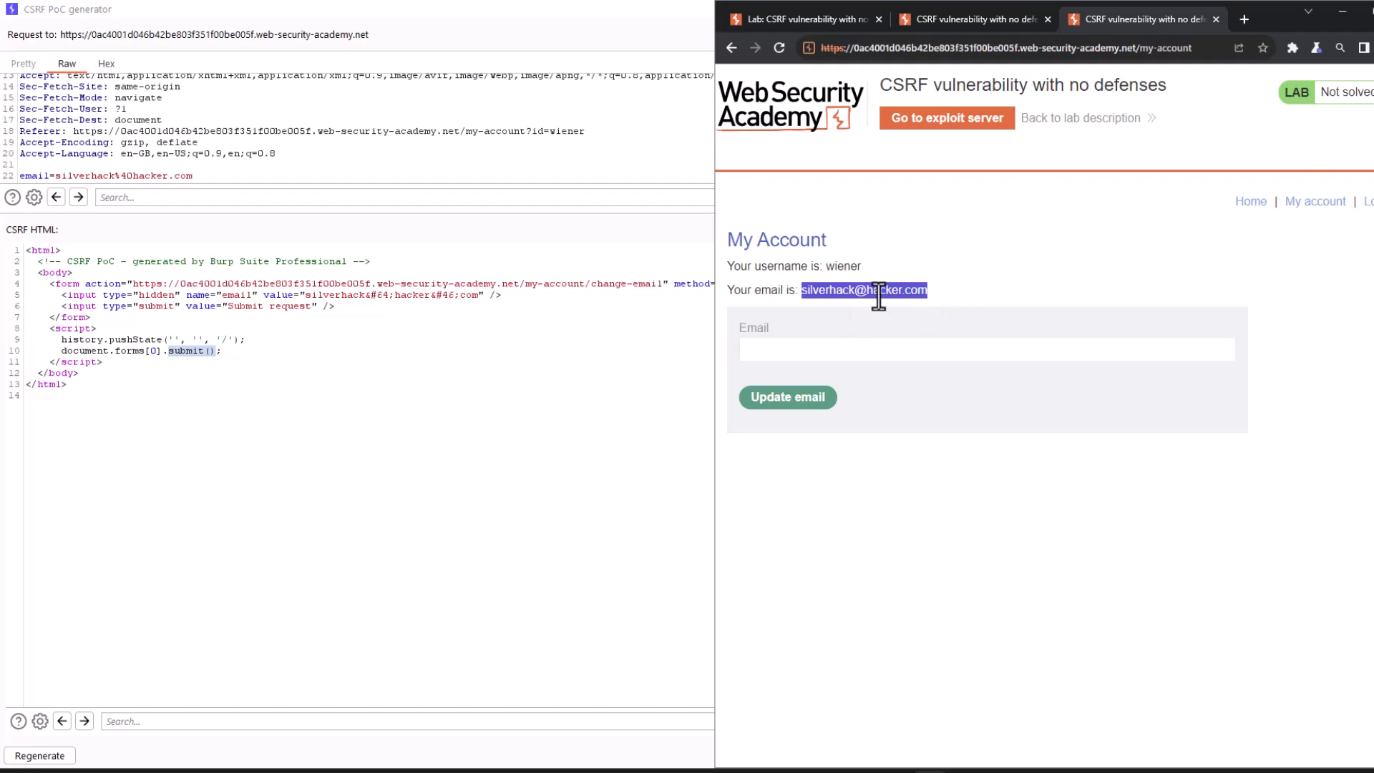
mouse_move(937, 314)
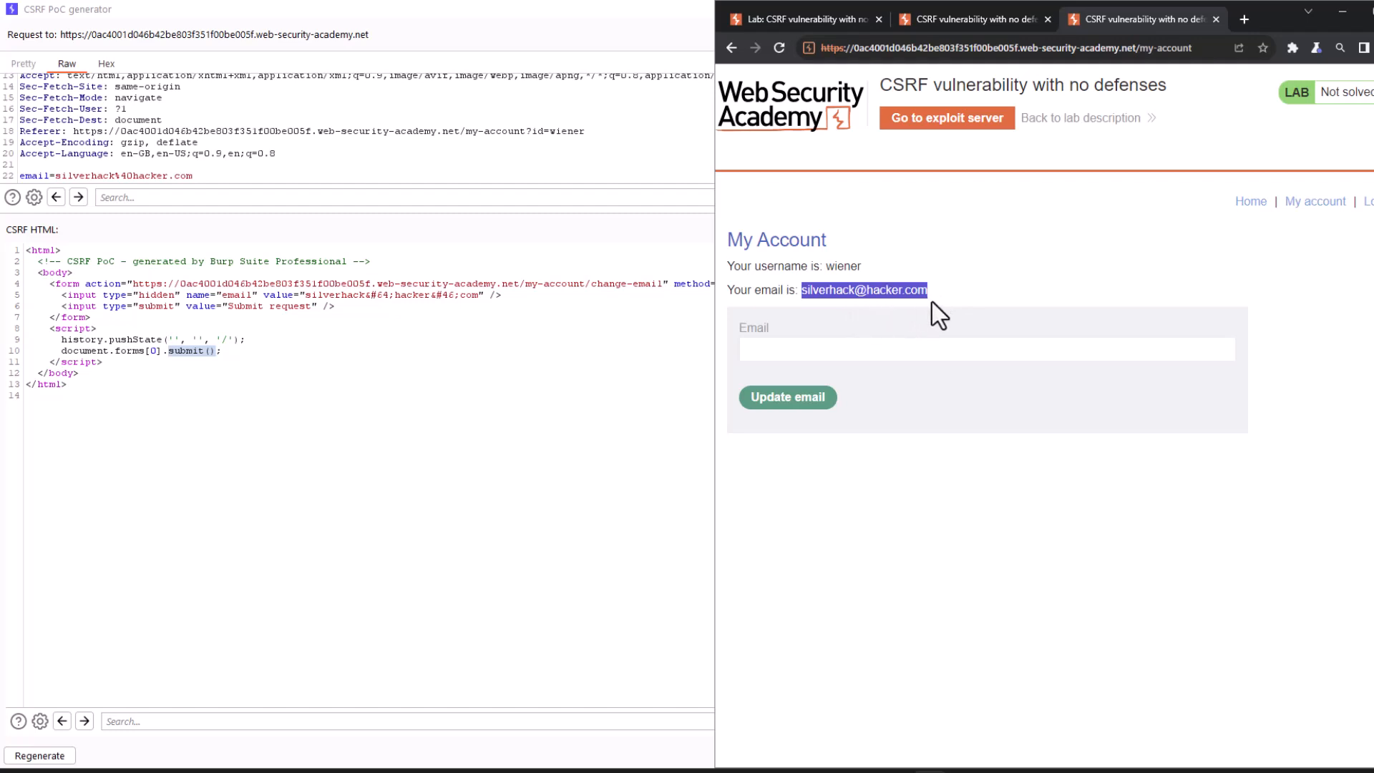
mouse_move(938, 307)
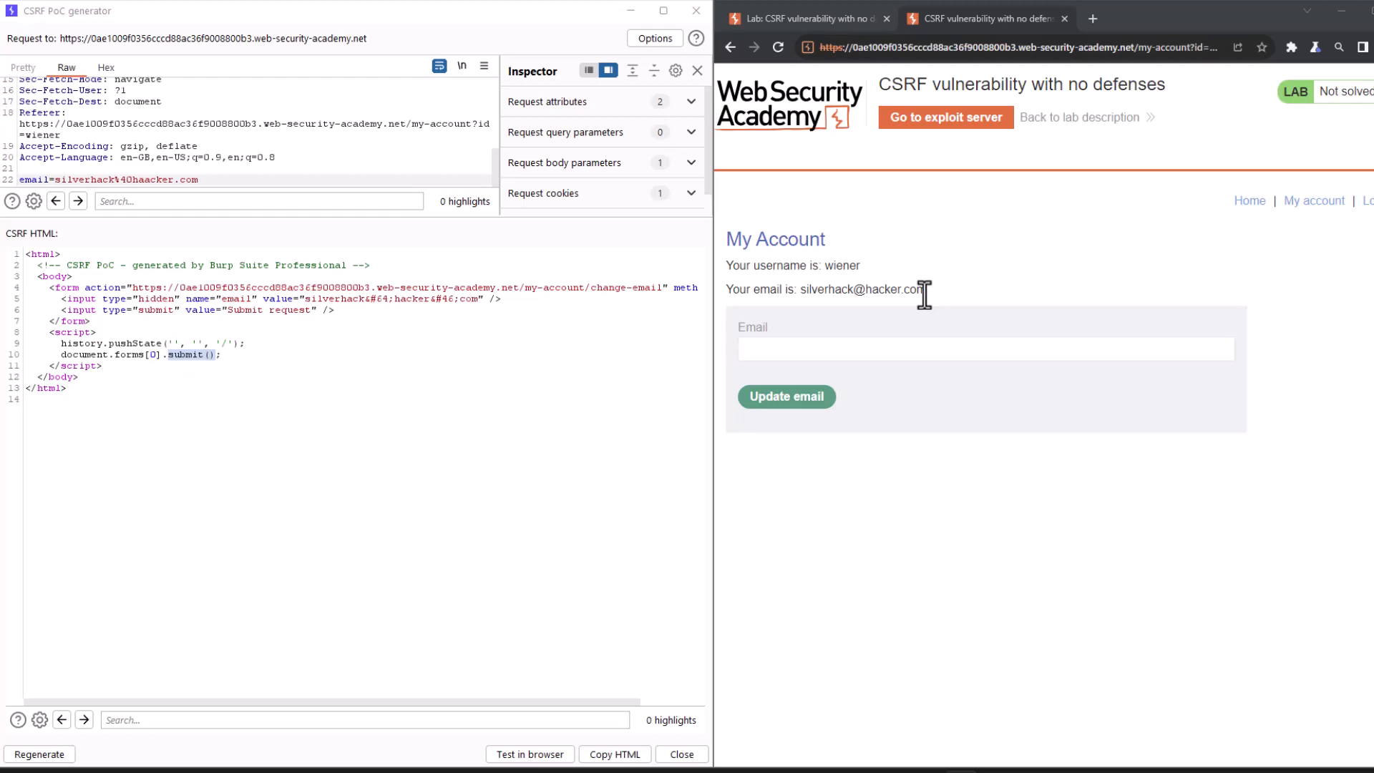
mouse_move(946, 116)
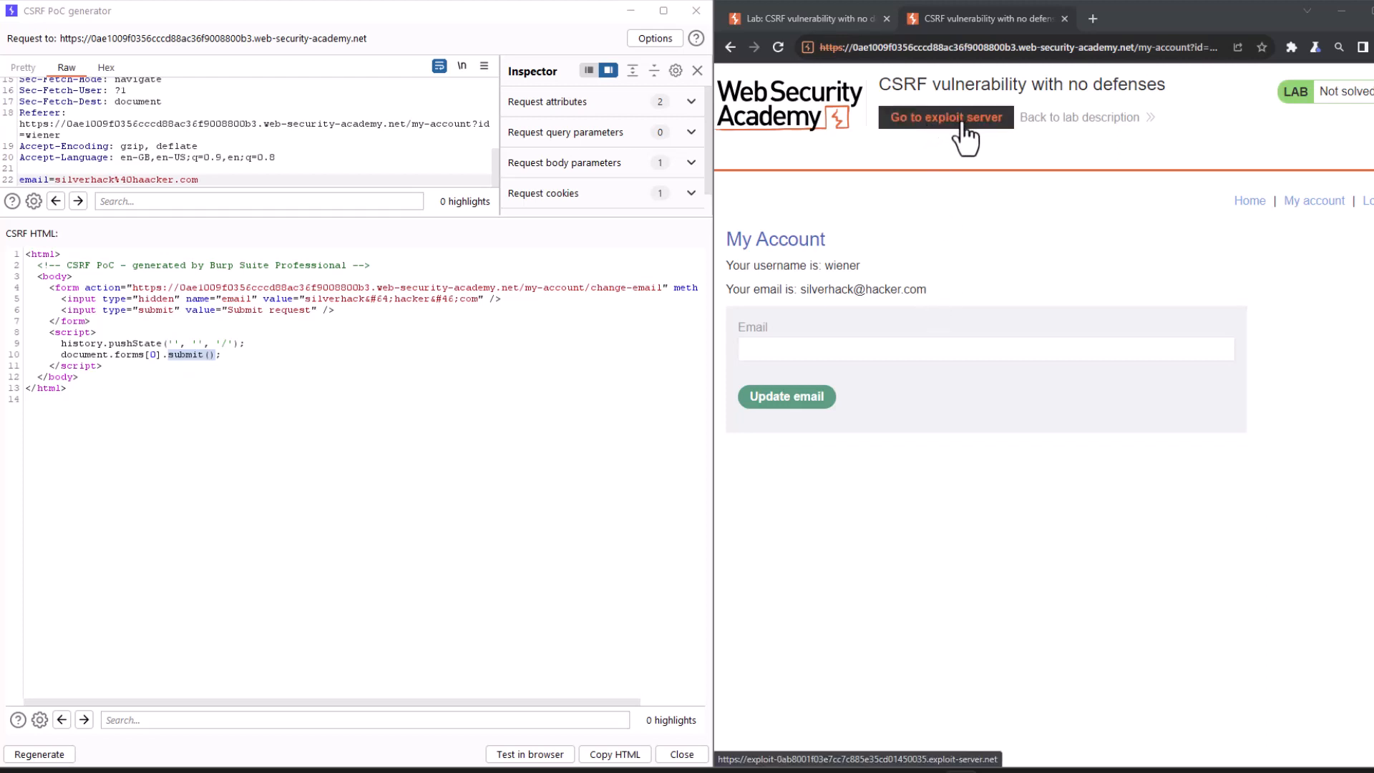
Store the copied CSRF PoC HTML as the exploit server's response body
left_click(944, 116)
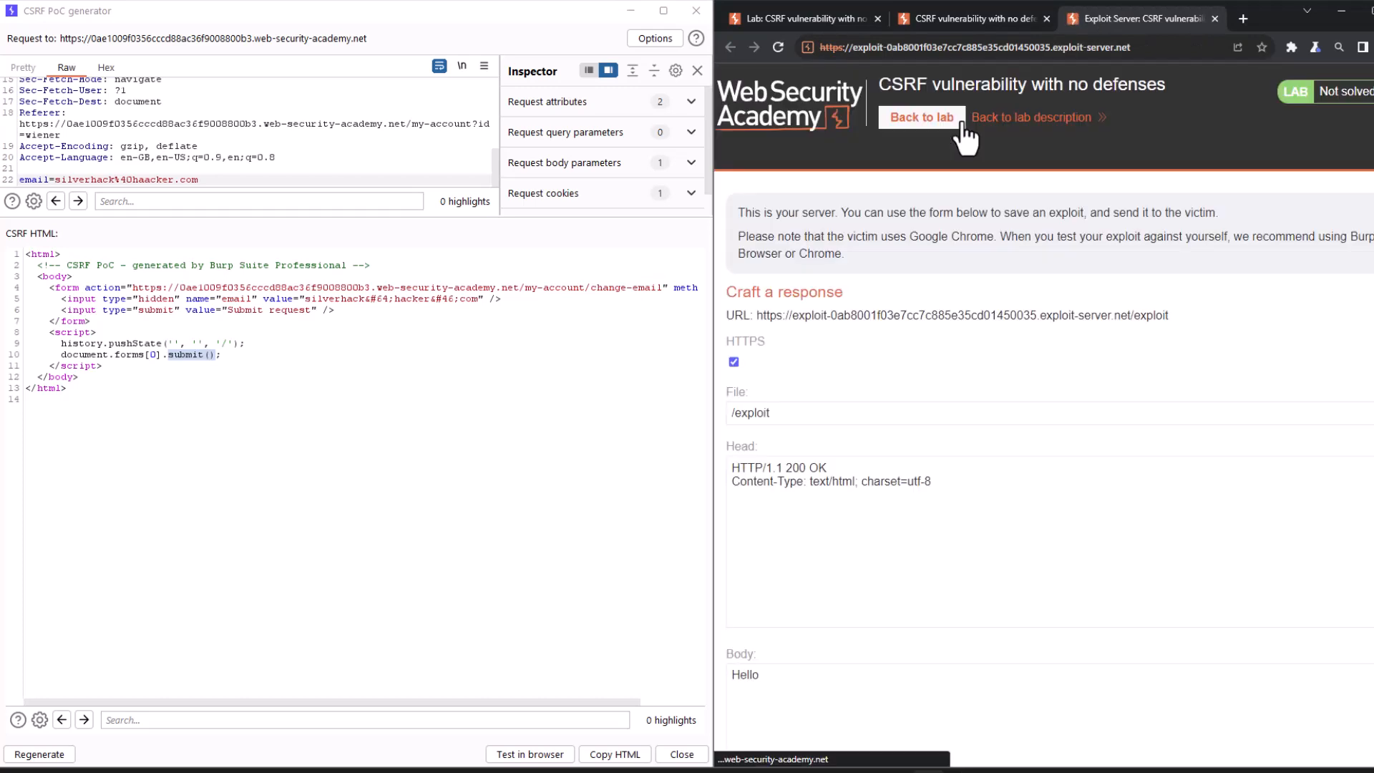
scroll("down", 3)
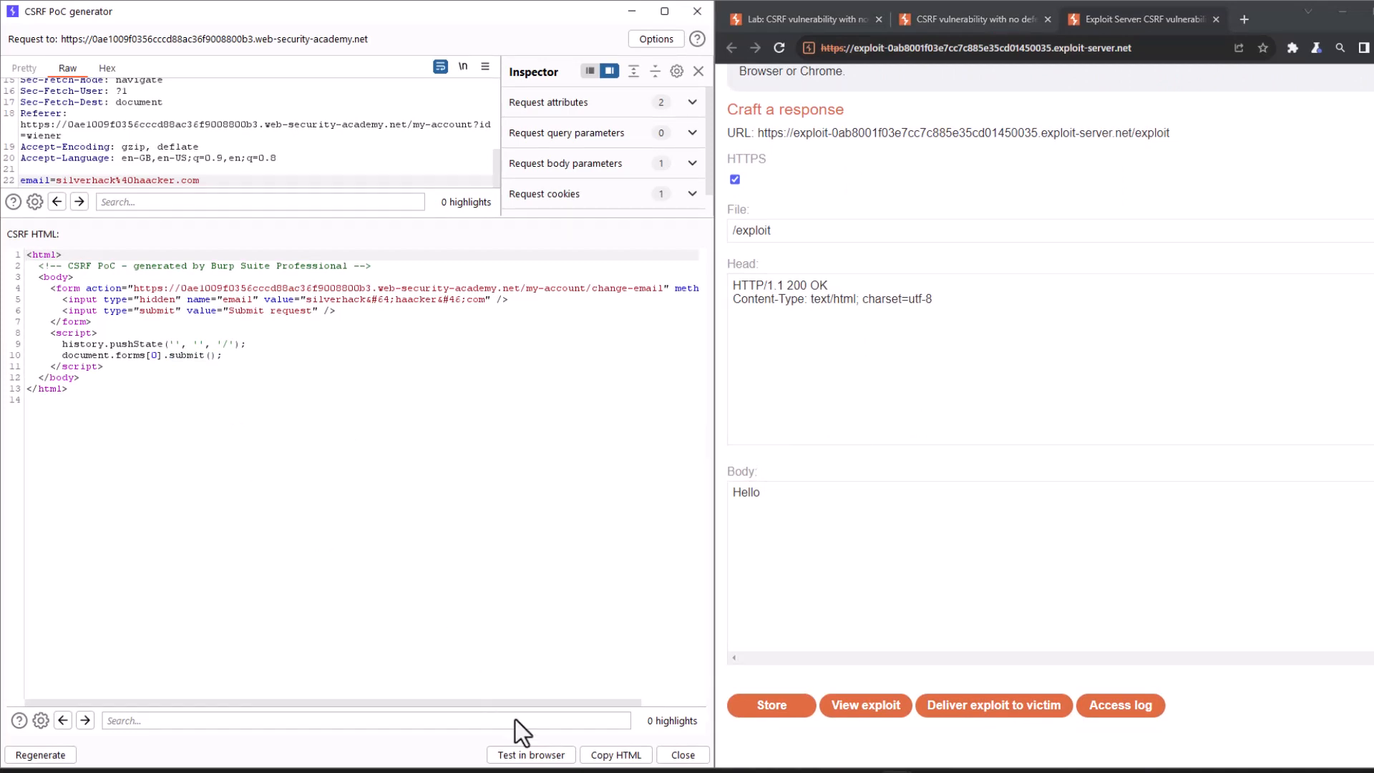
mouse_move(24, 258)
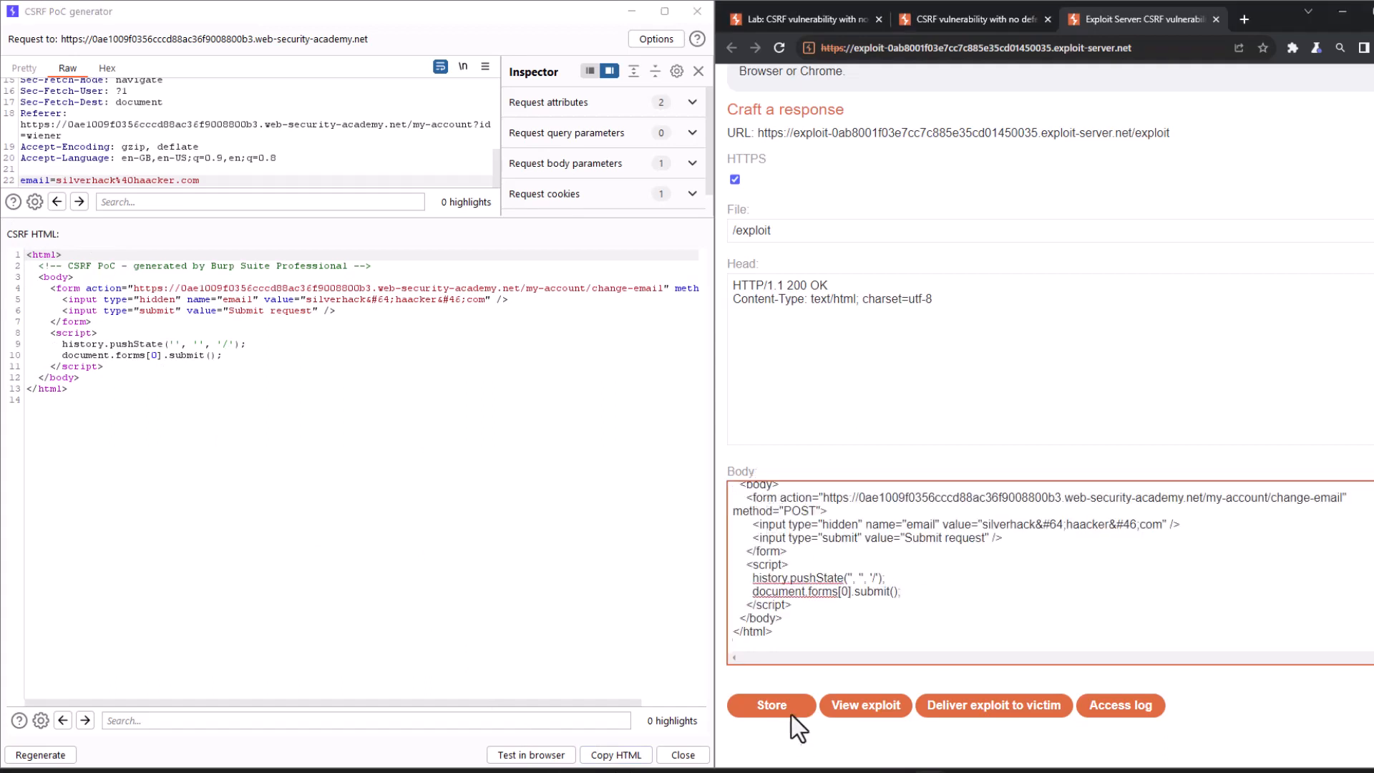
left_click(771, 704)
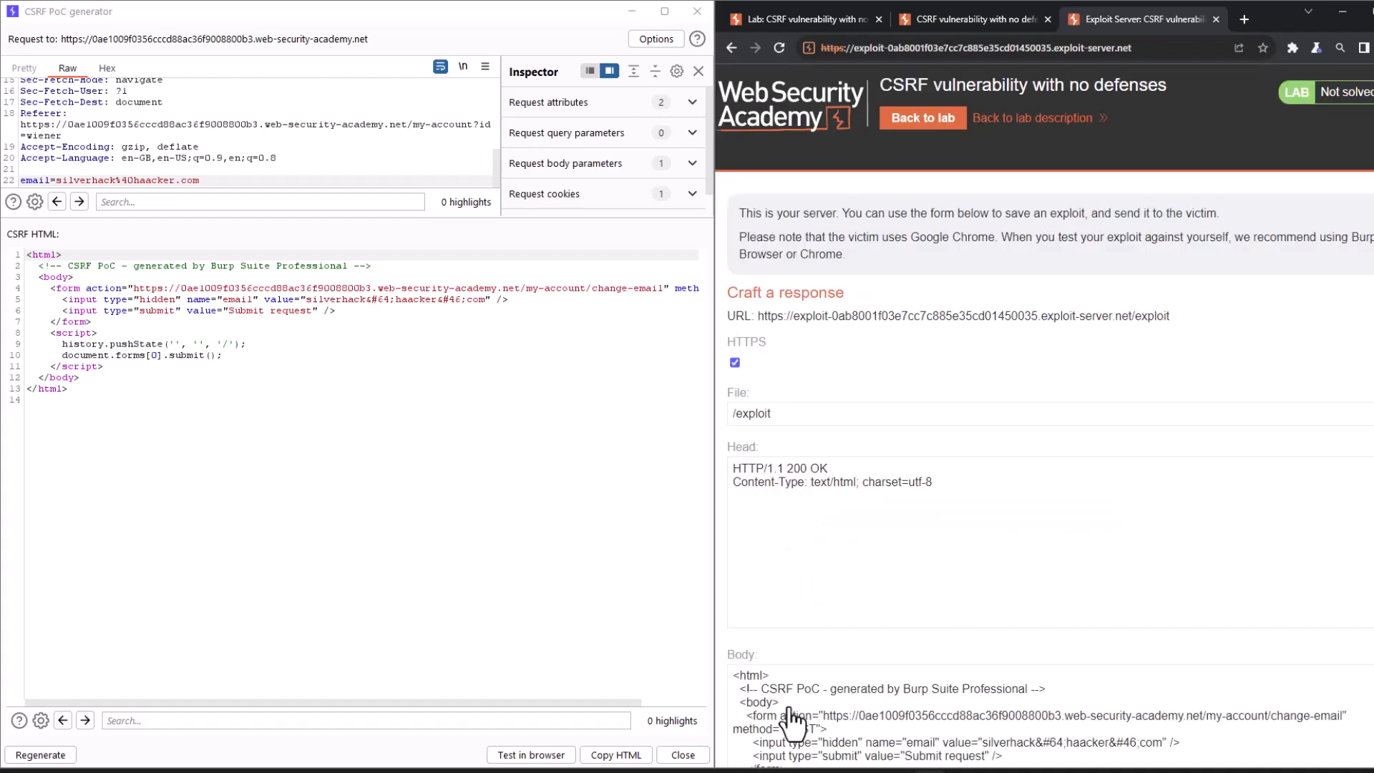
scroll("down", 3)
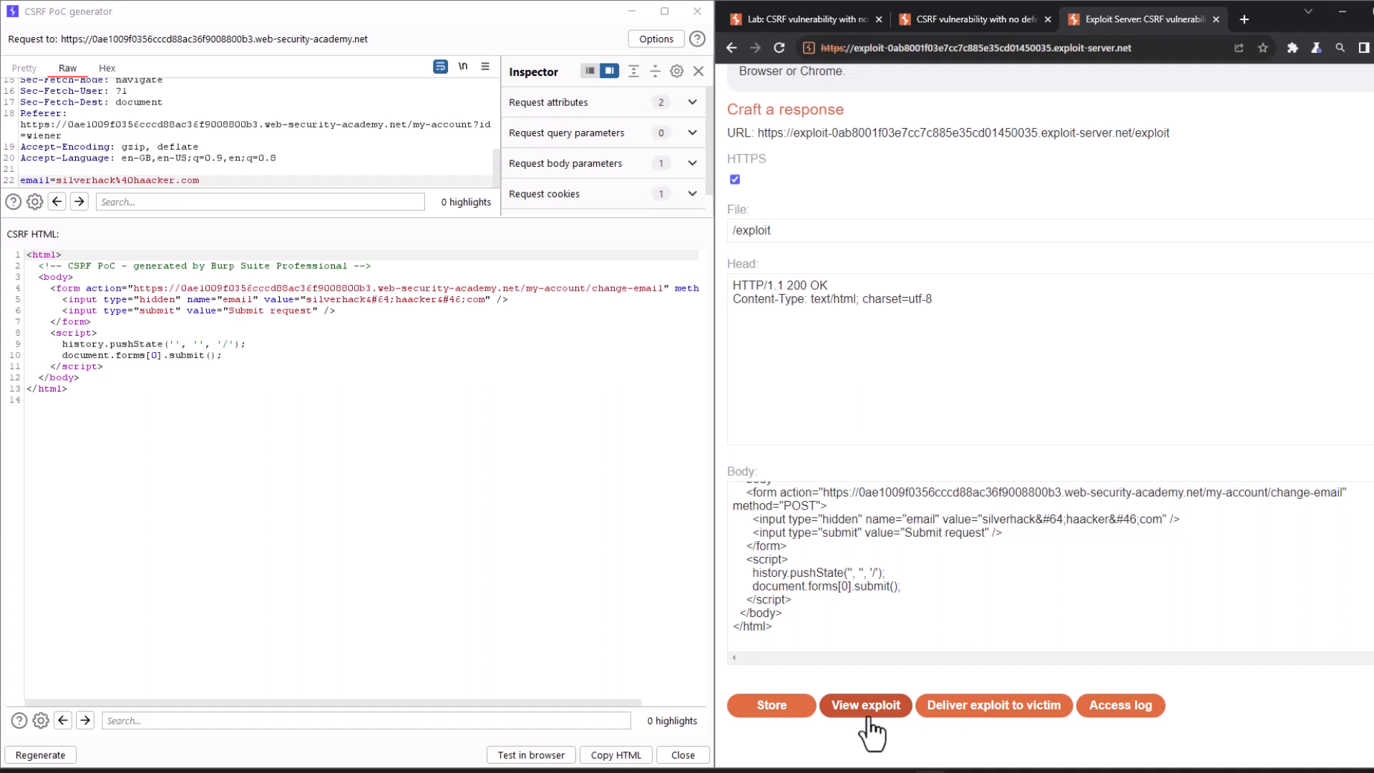
left_click(865, 706)
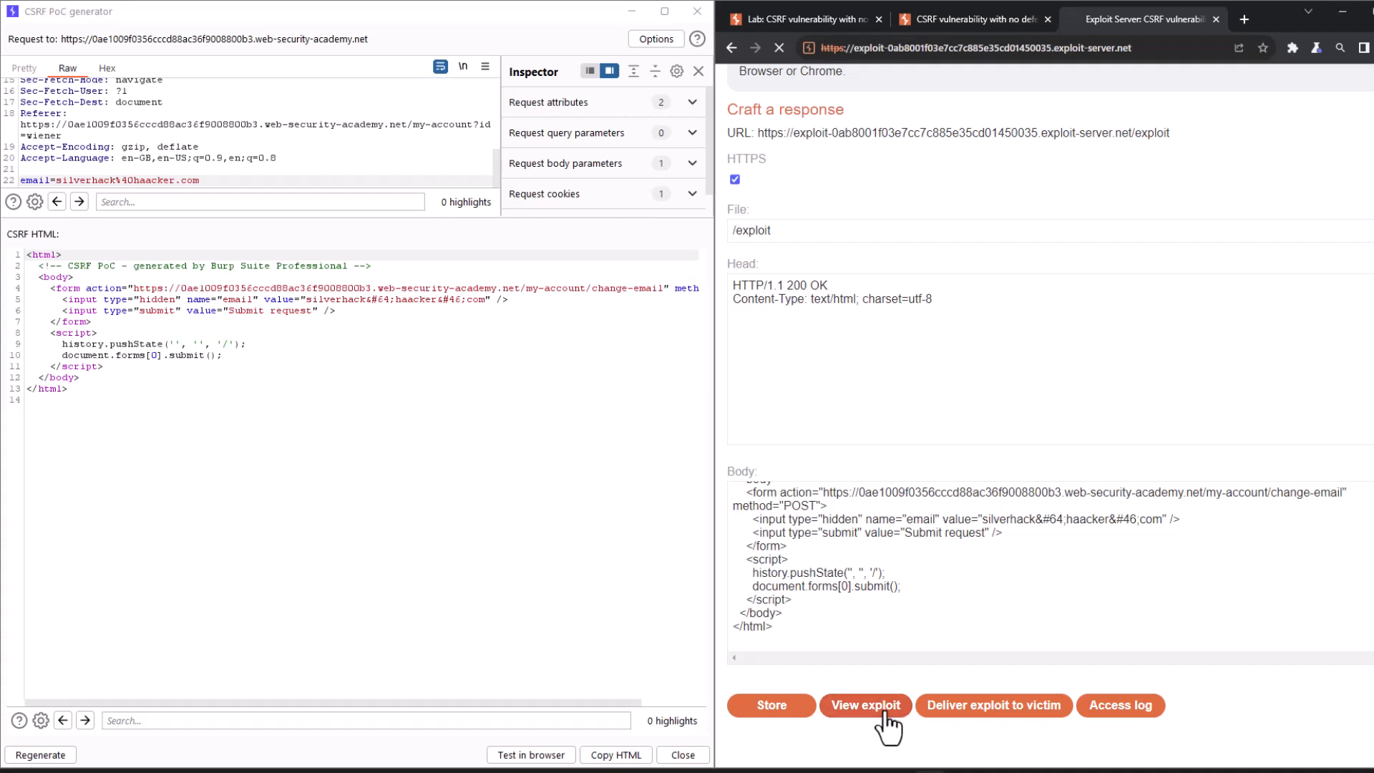
left_click(863, 705)
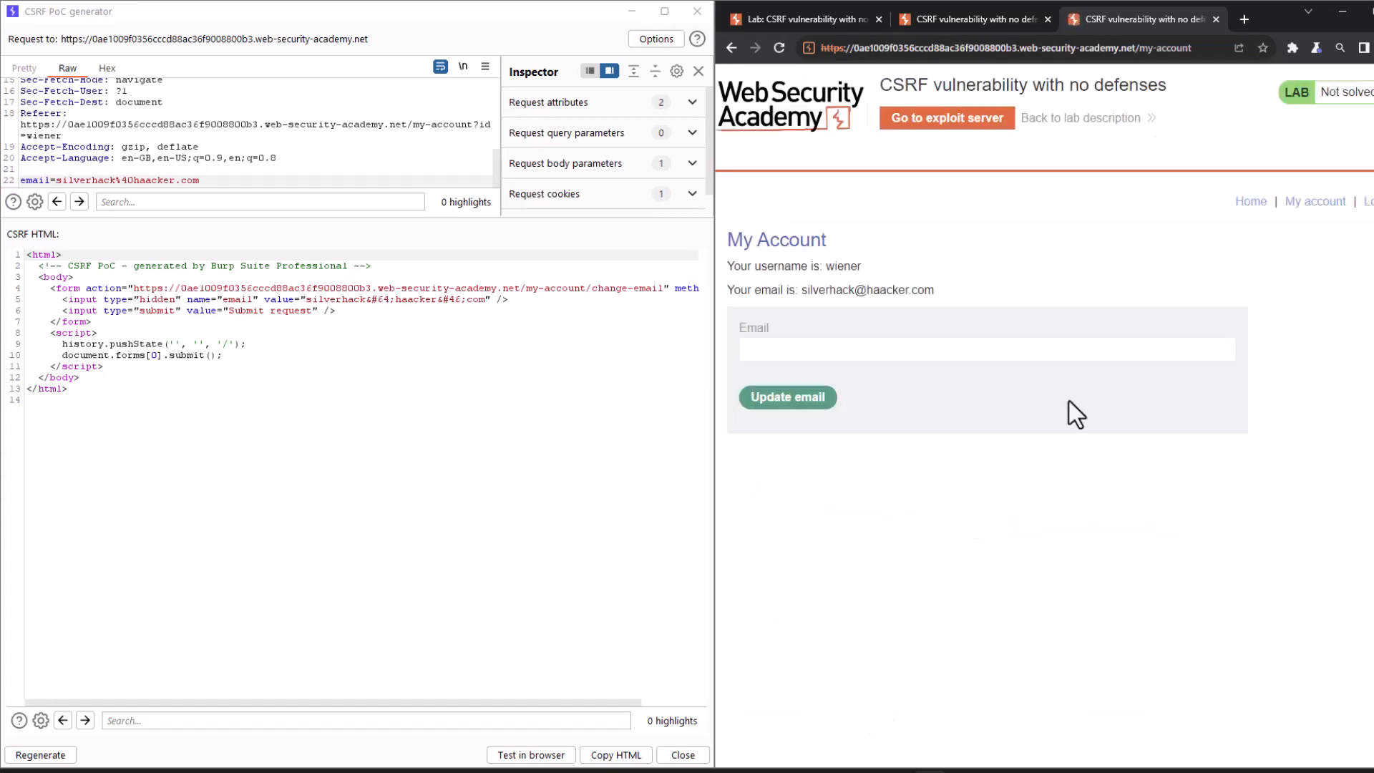
mouse_move(941, 303)
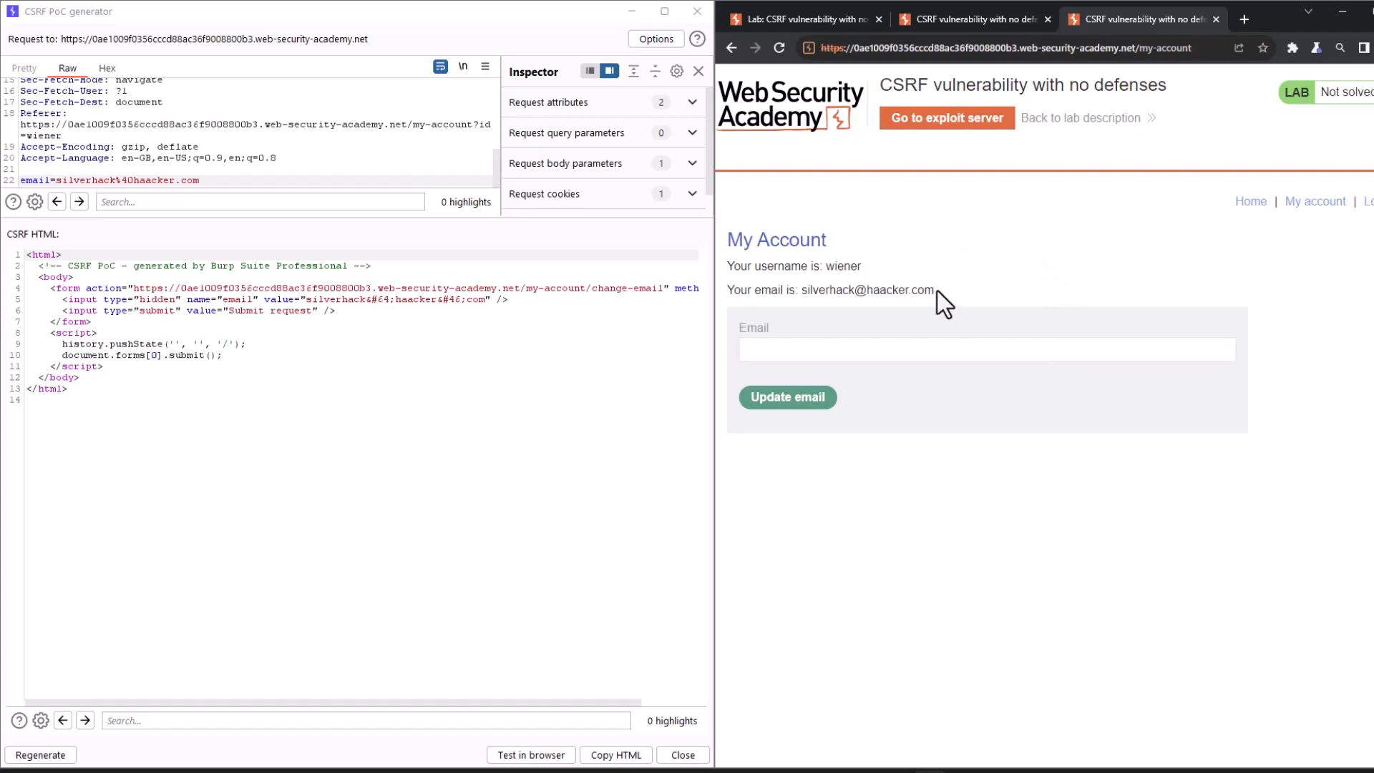
double_click(867, 289)
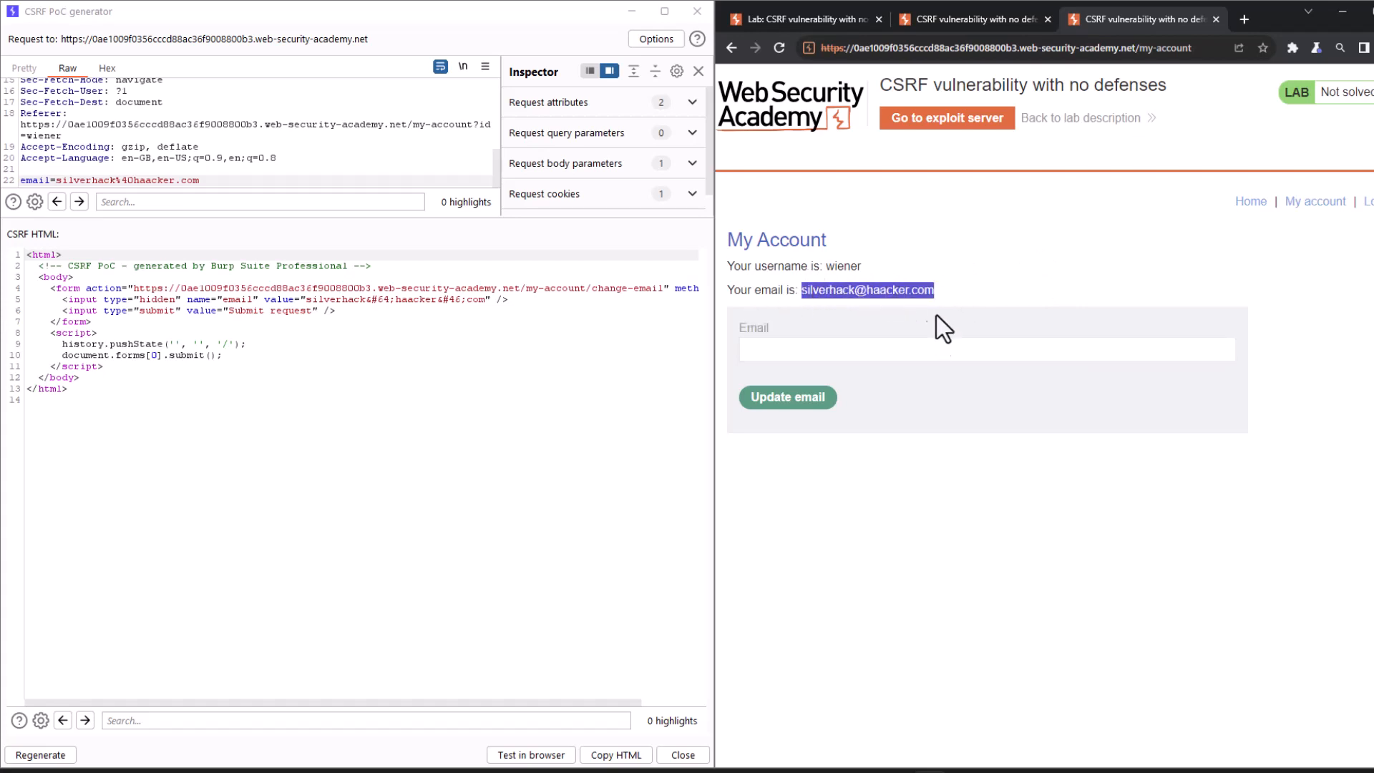
mouse_move(975, 317)
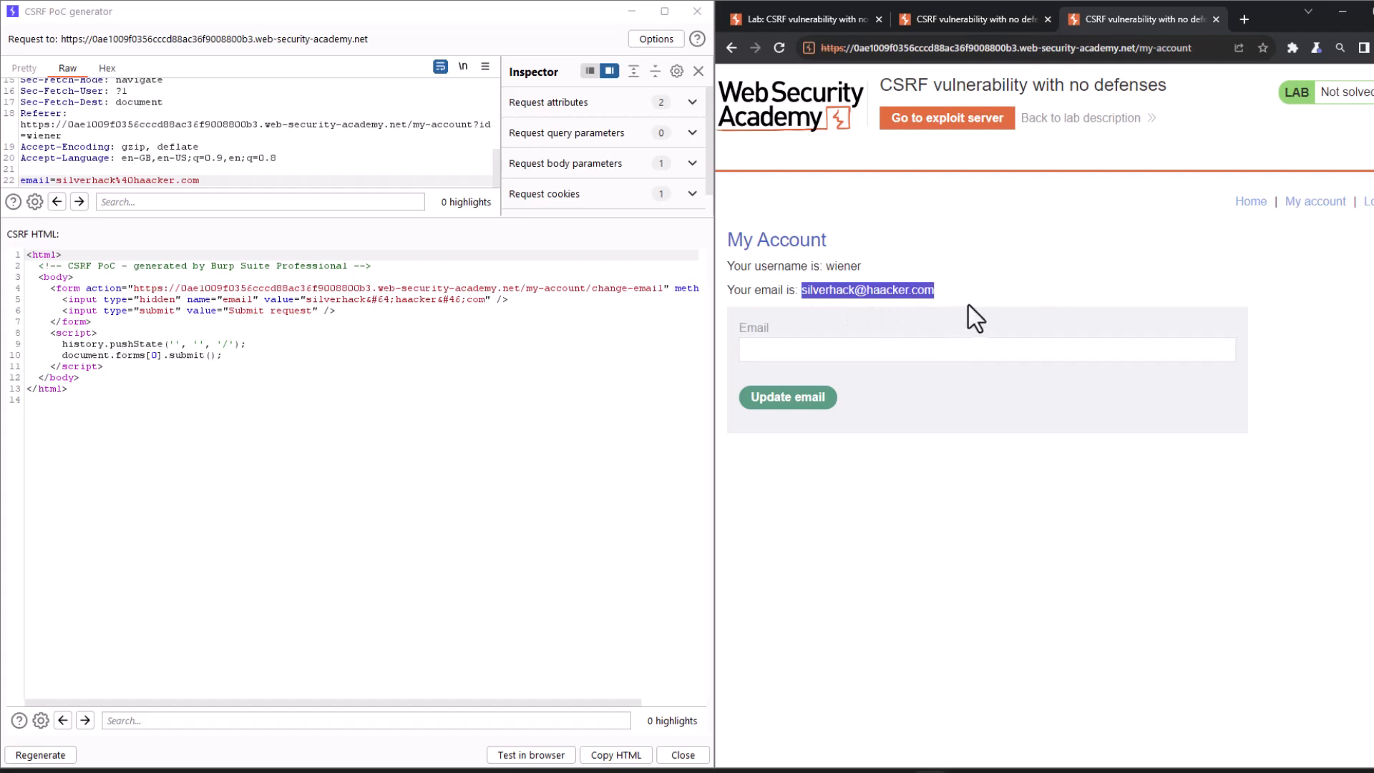